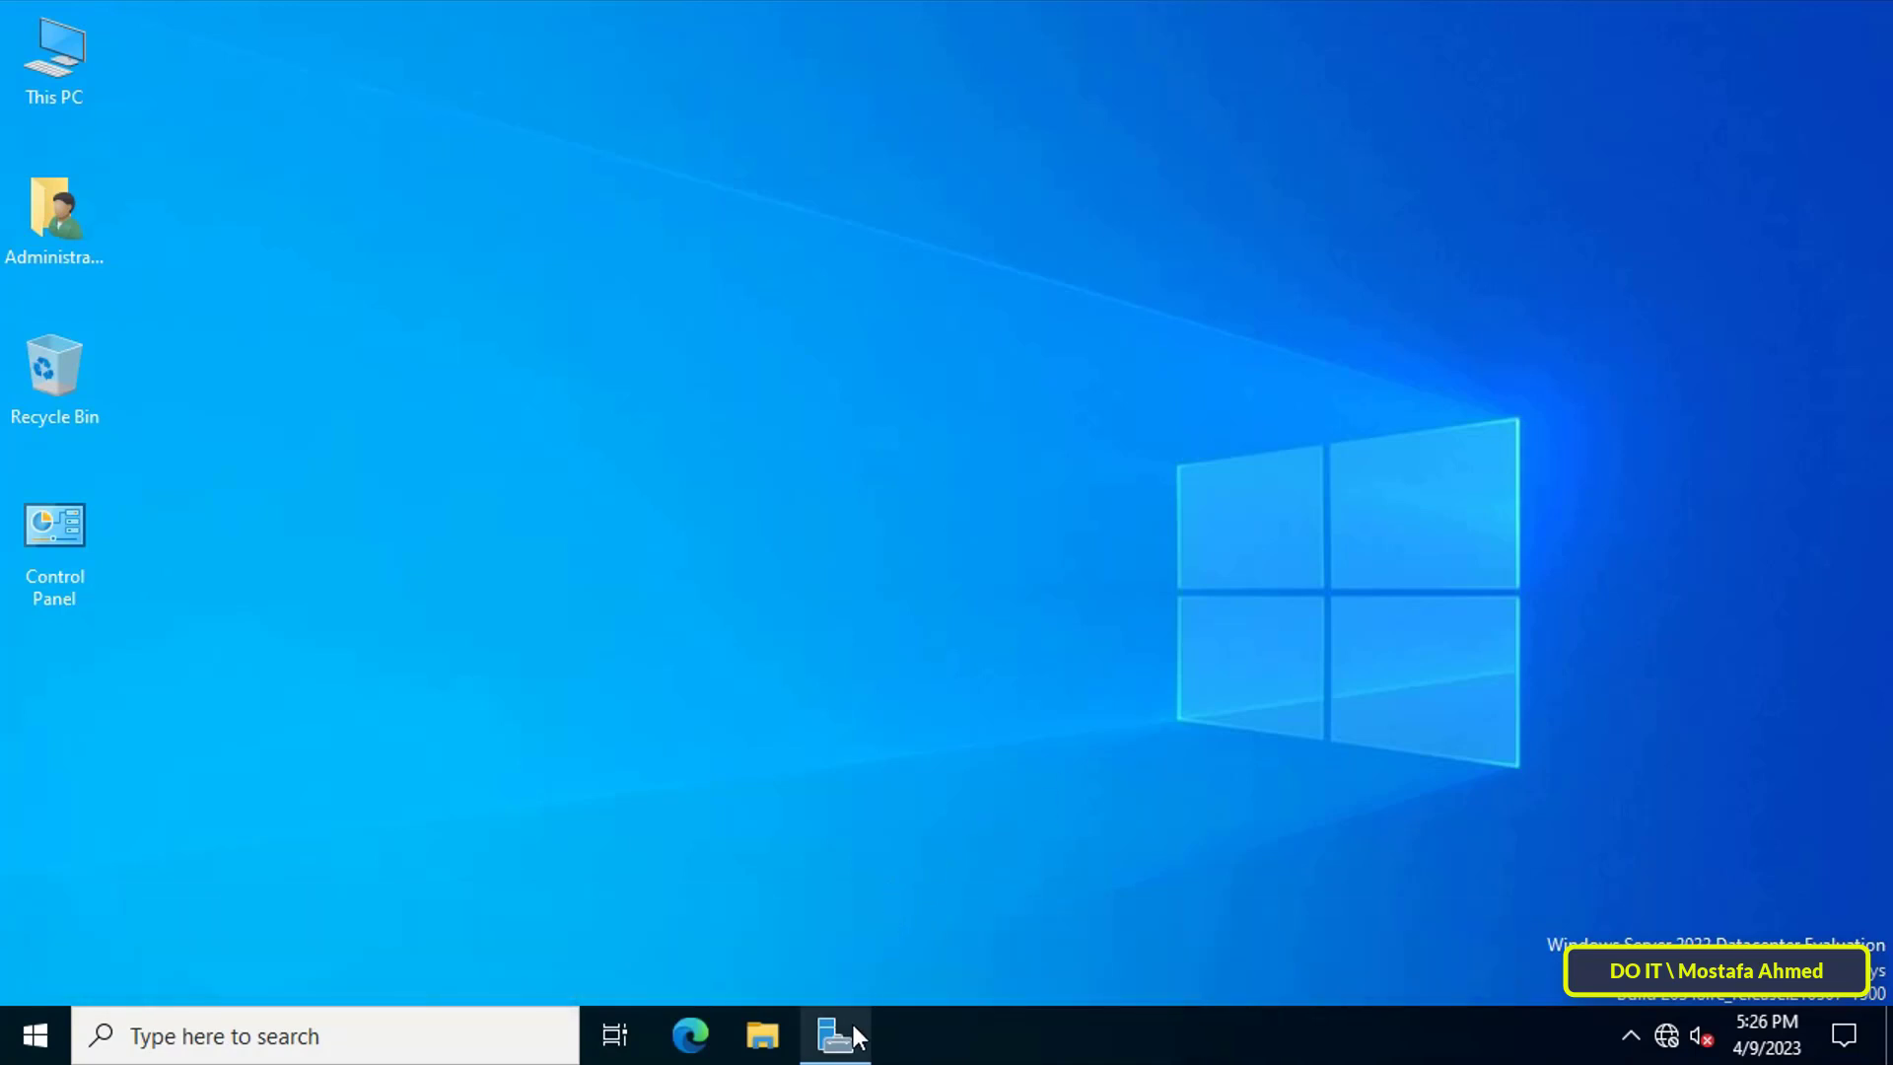
Launch Group Policy Management from the Server Manager Tools menu
click(831, 1035)
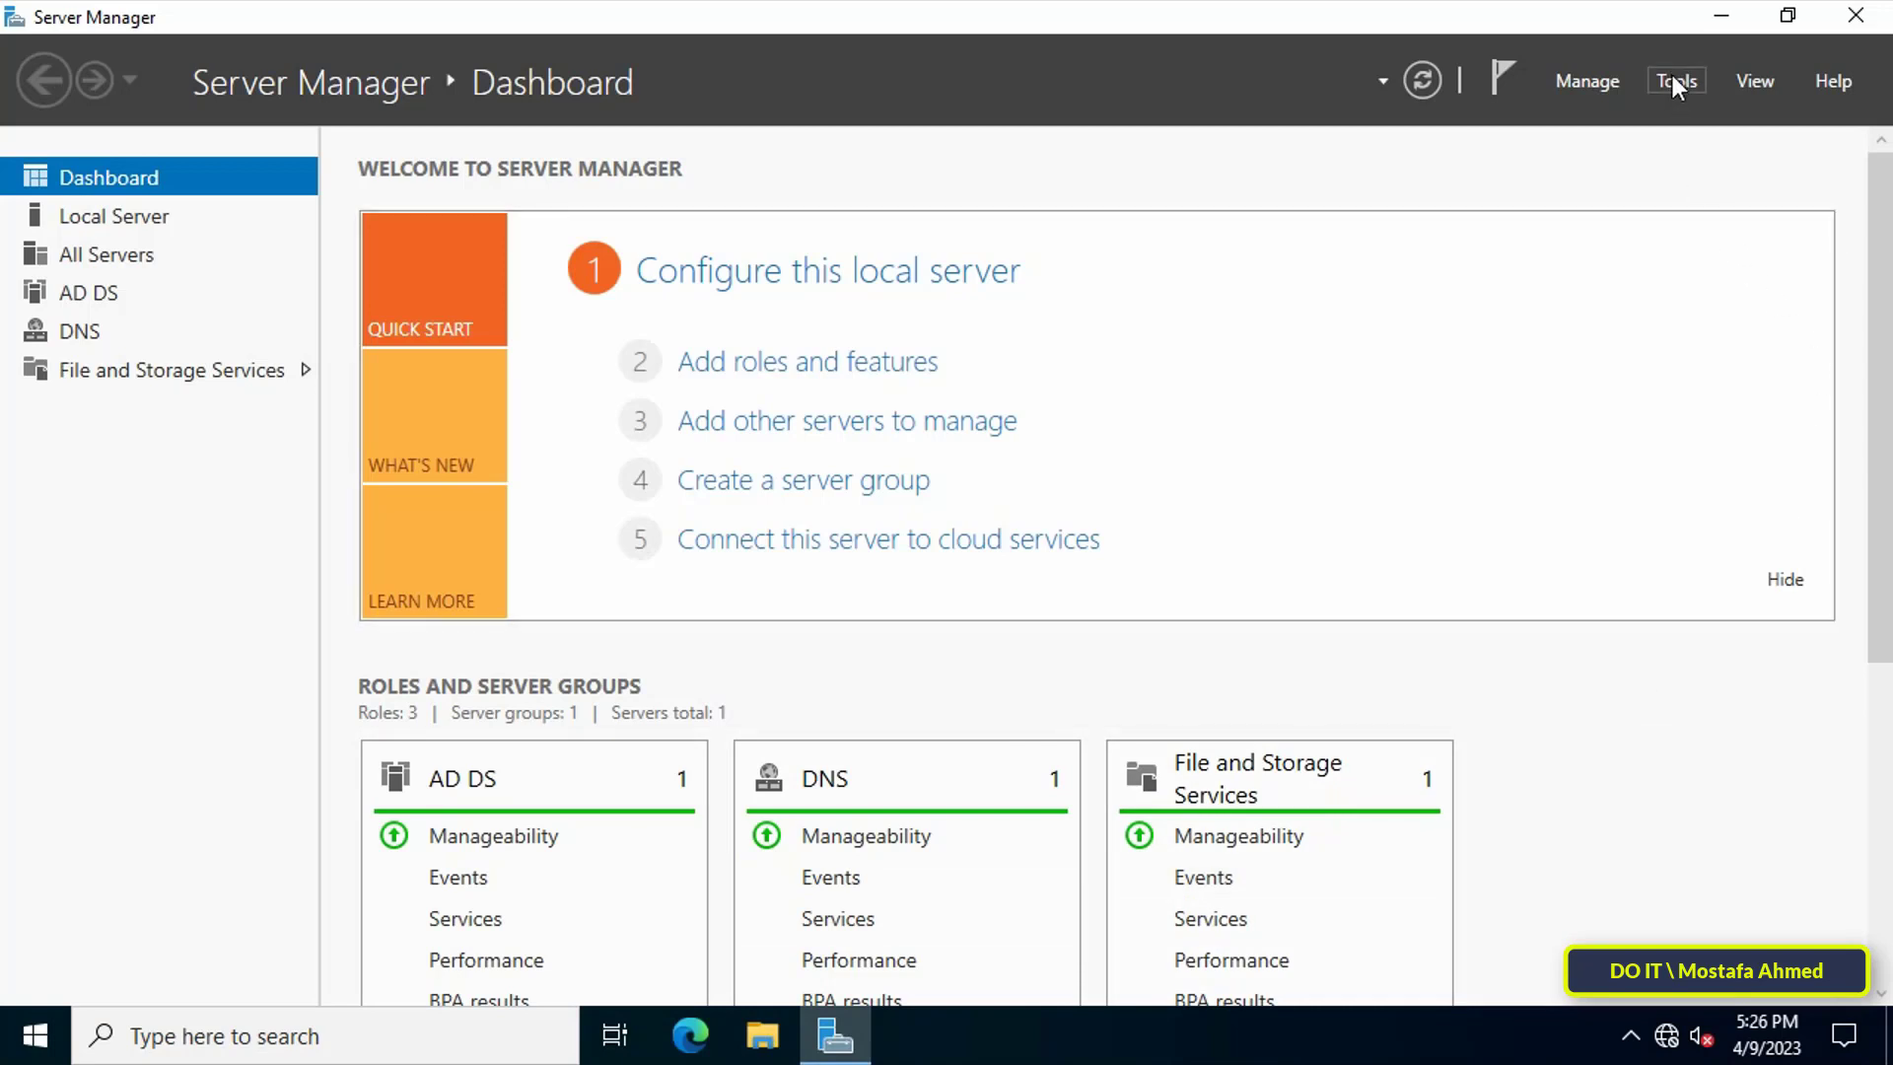
click(1676, 81)
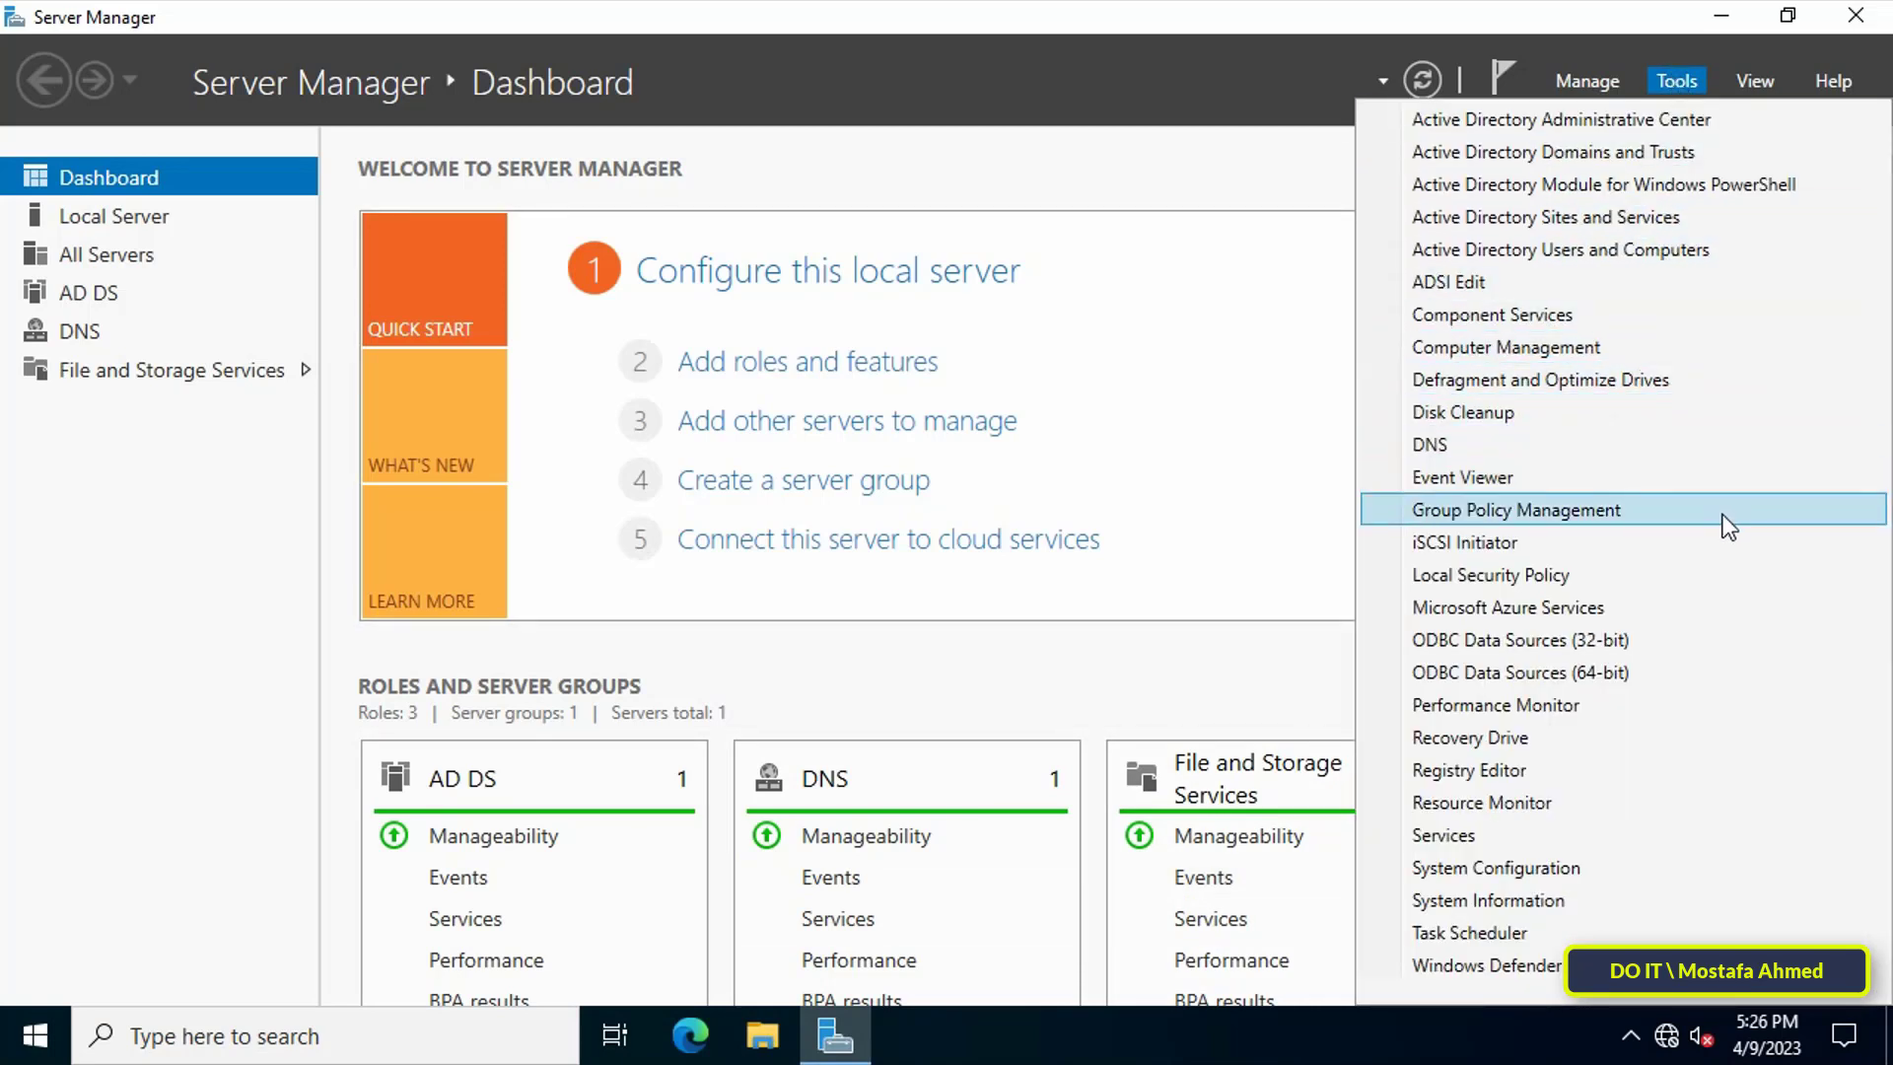
click(1516, 510)
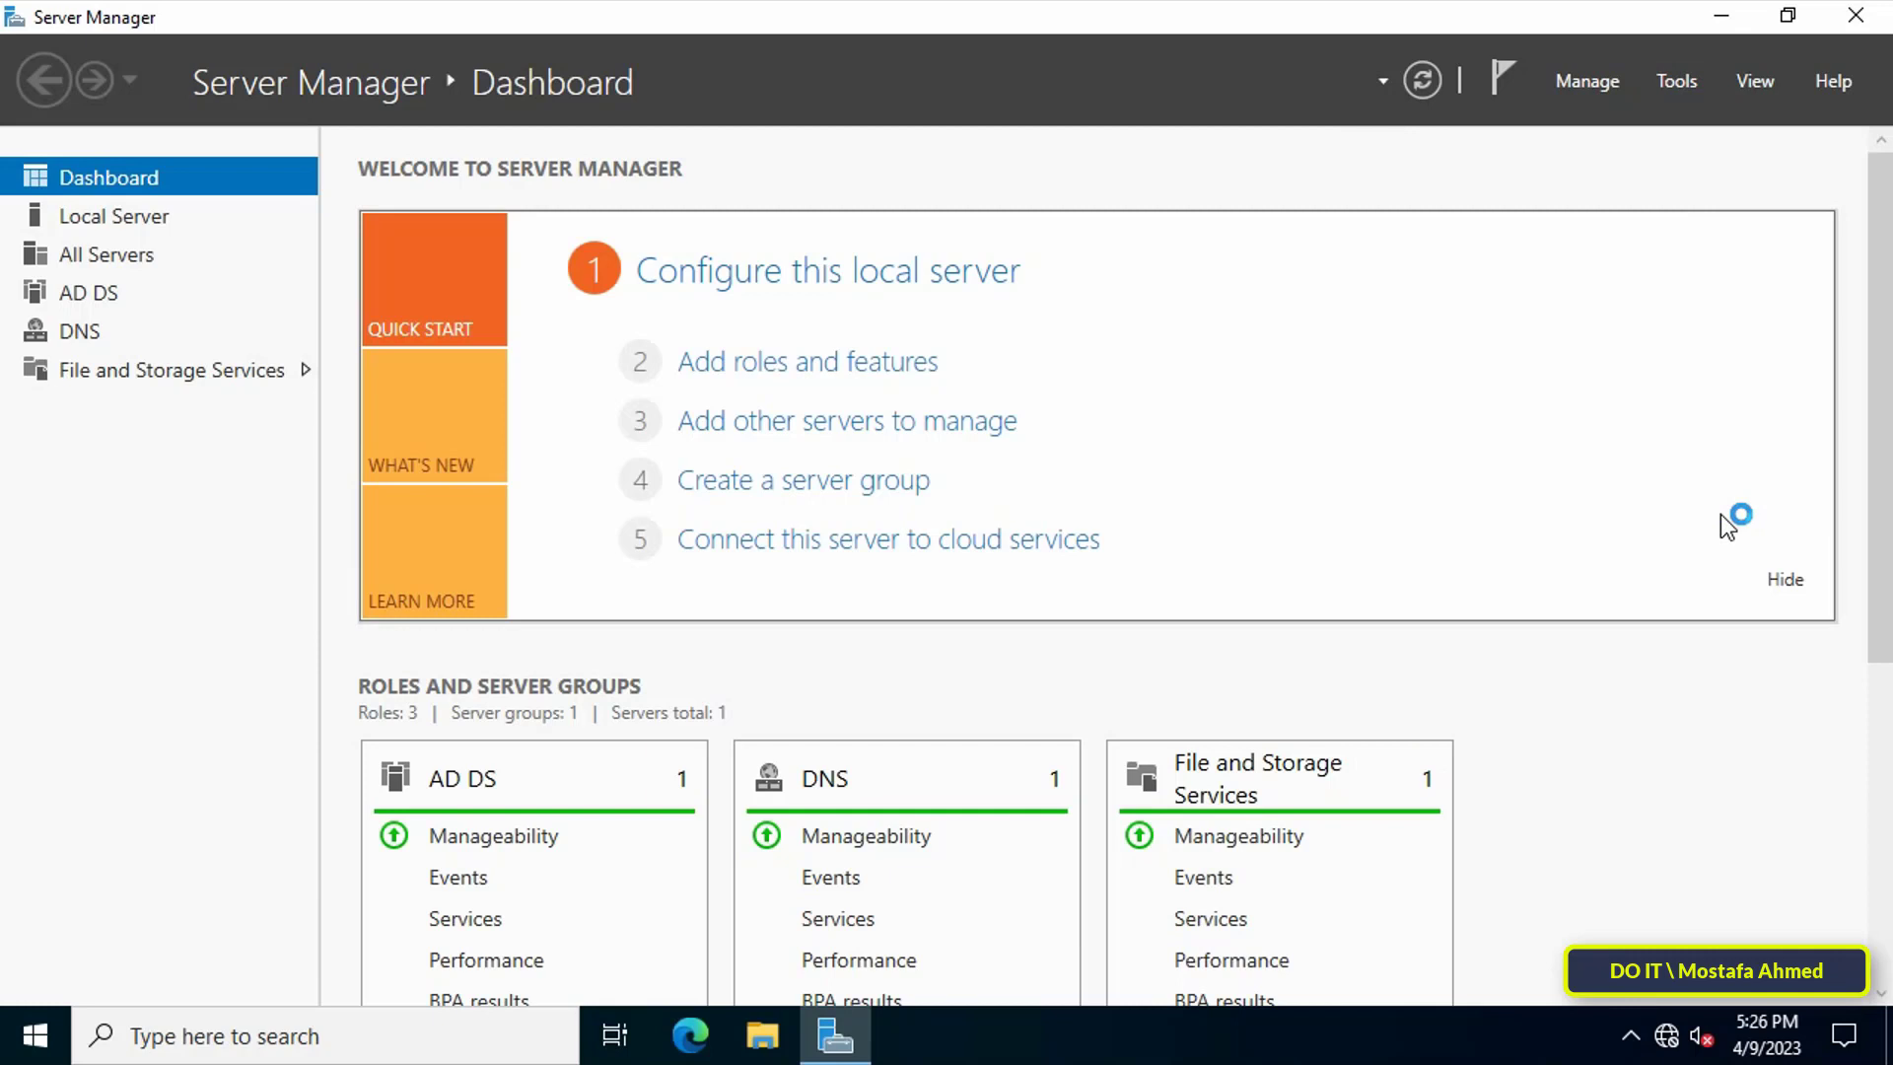
mouse_move(1606, 502)
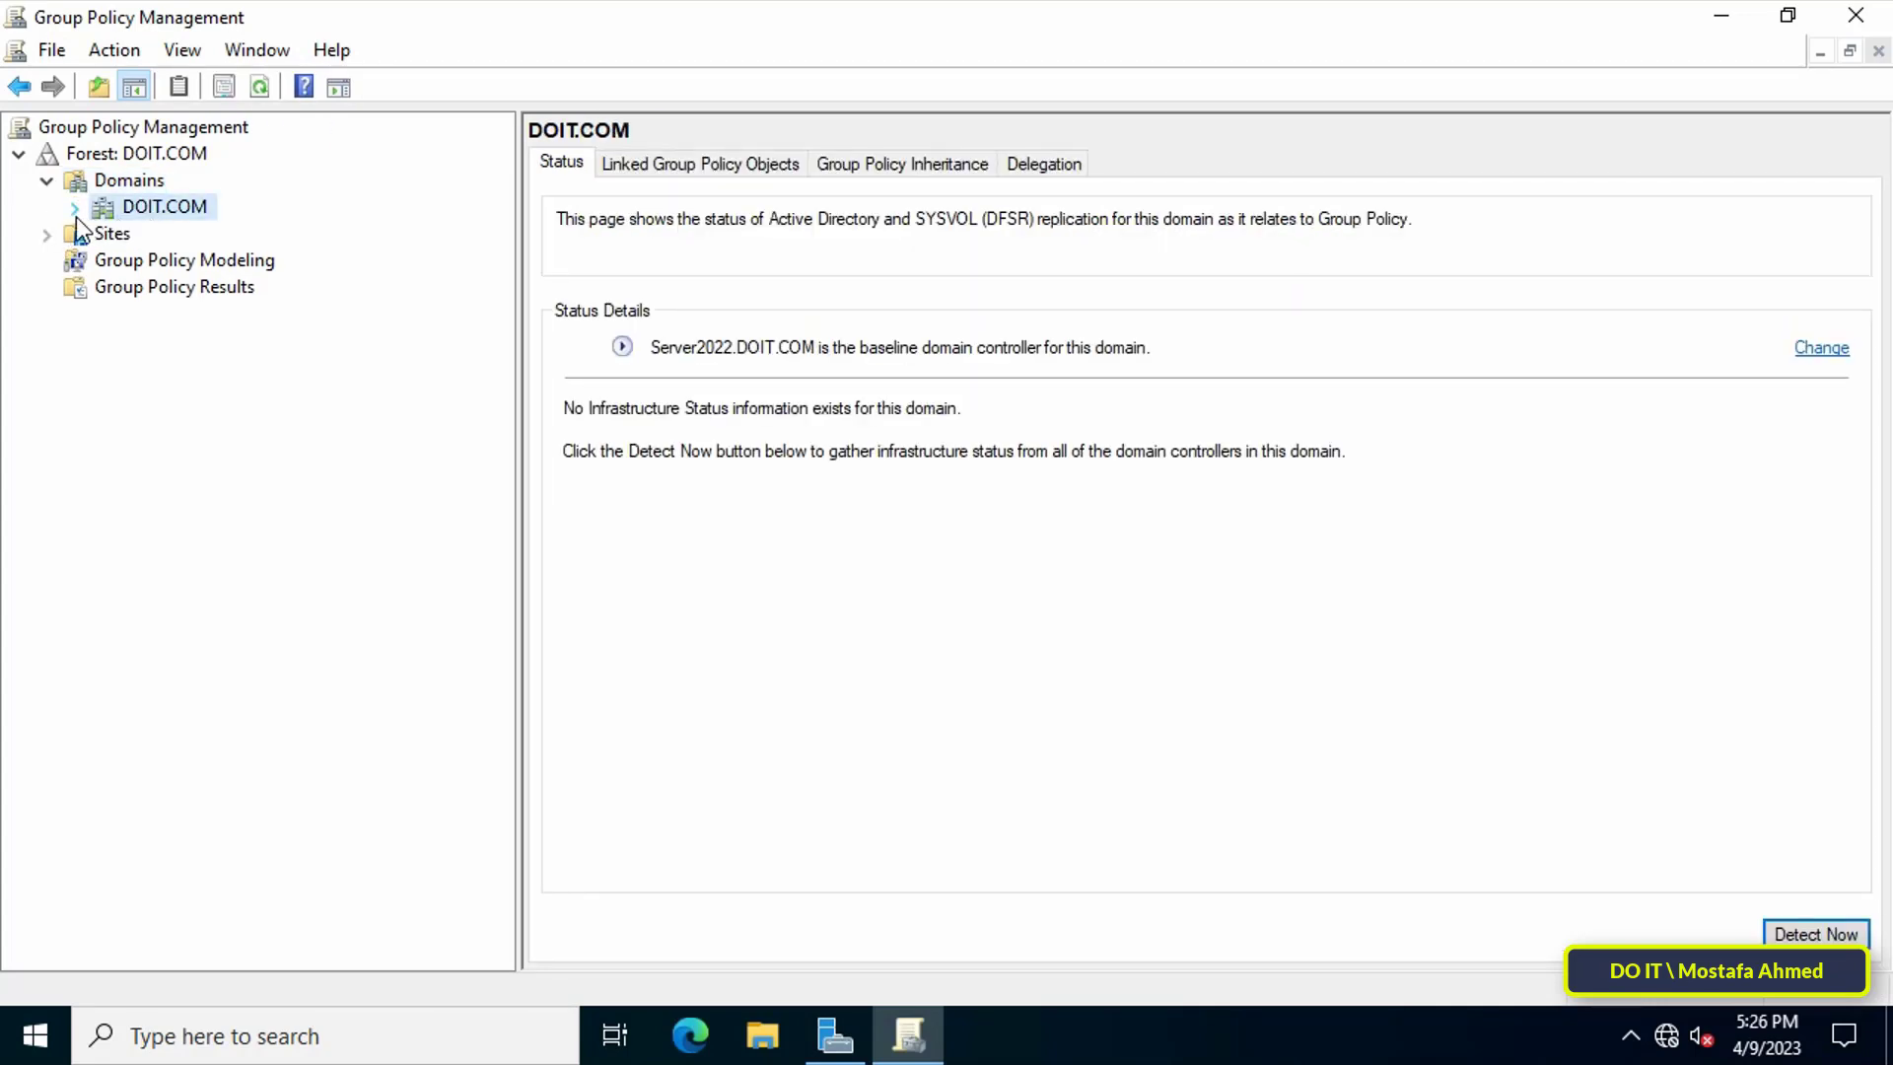
Under DOIT.COM, create a GPO named 'Disable All Removeable Storage'
click(234, 314)
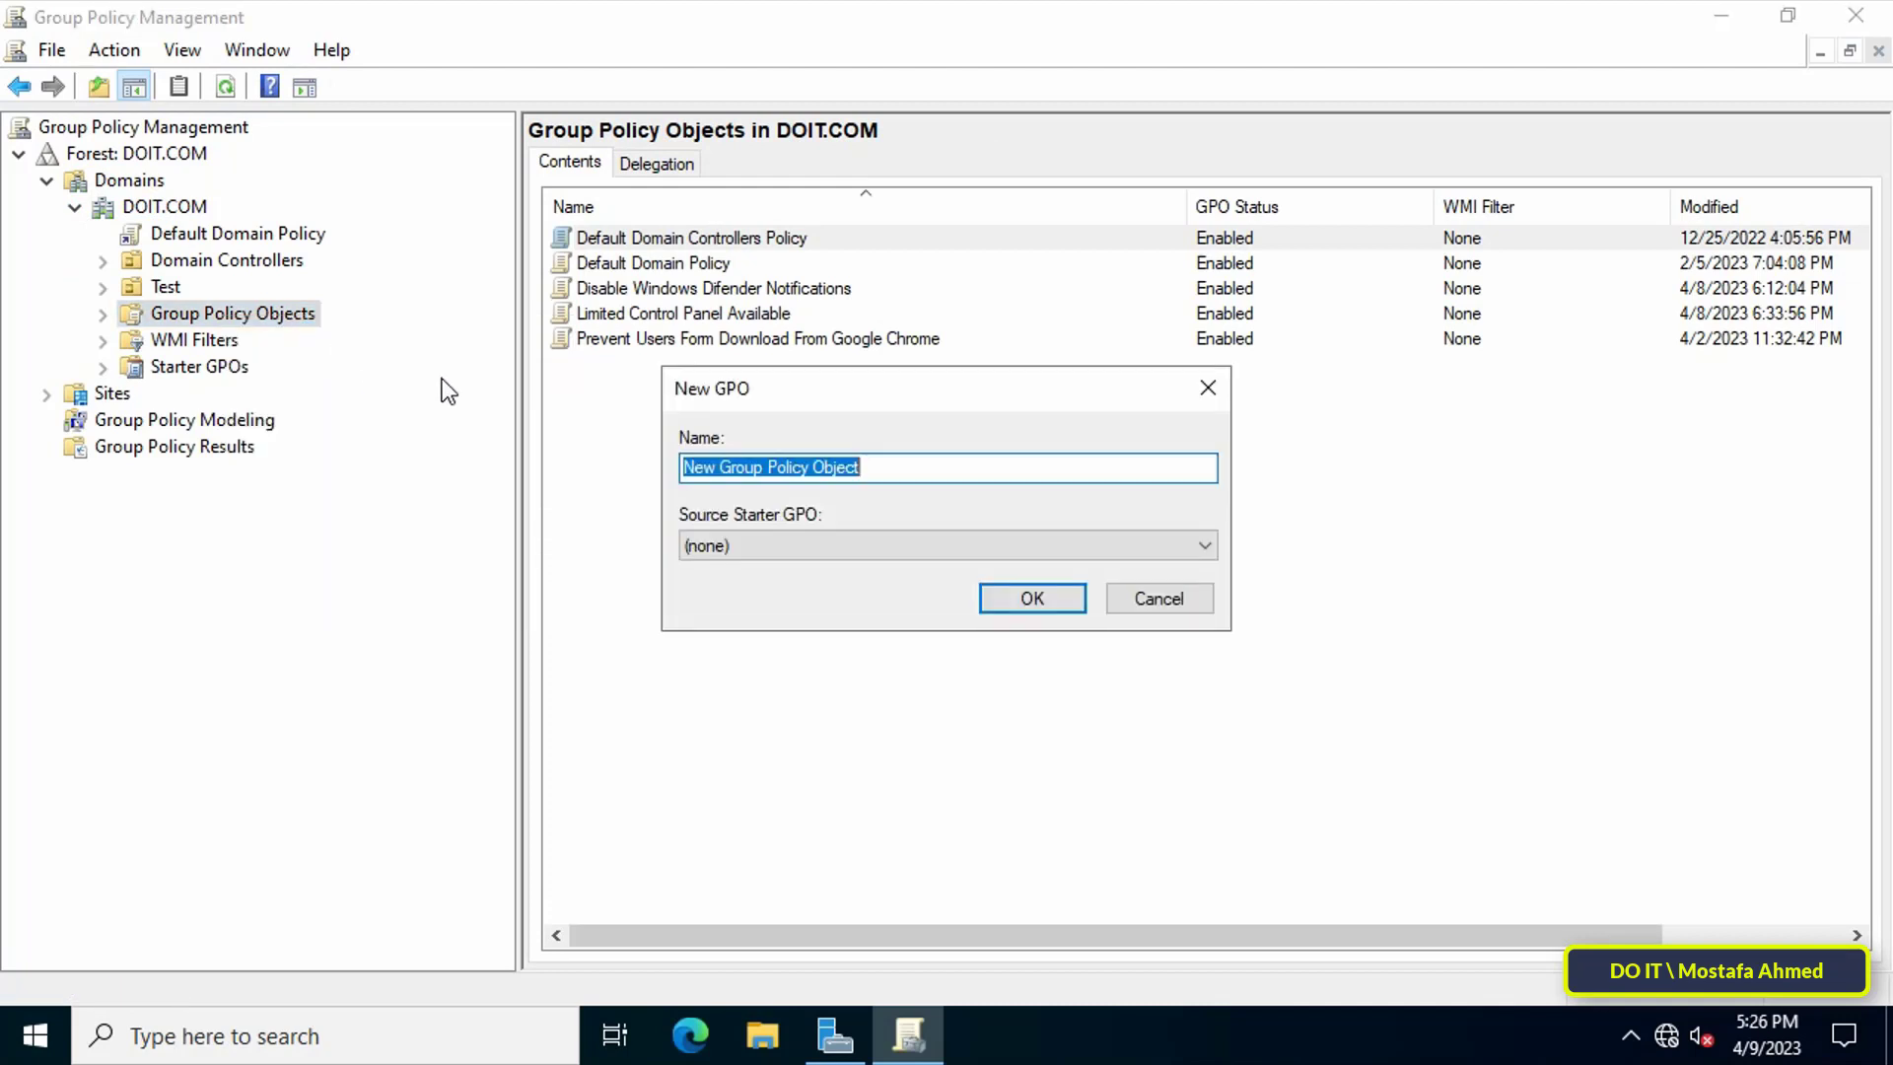
text(D)
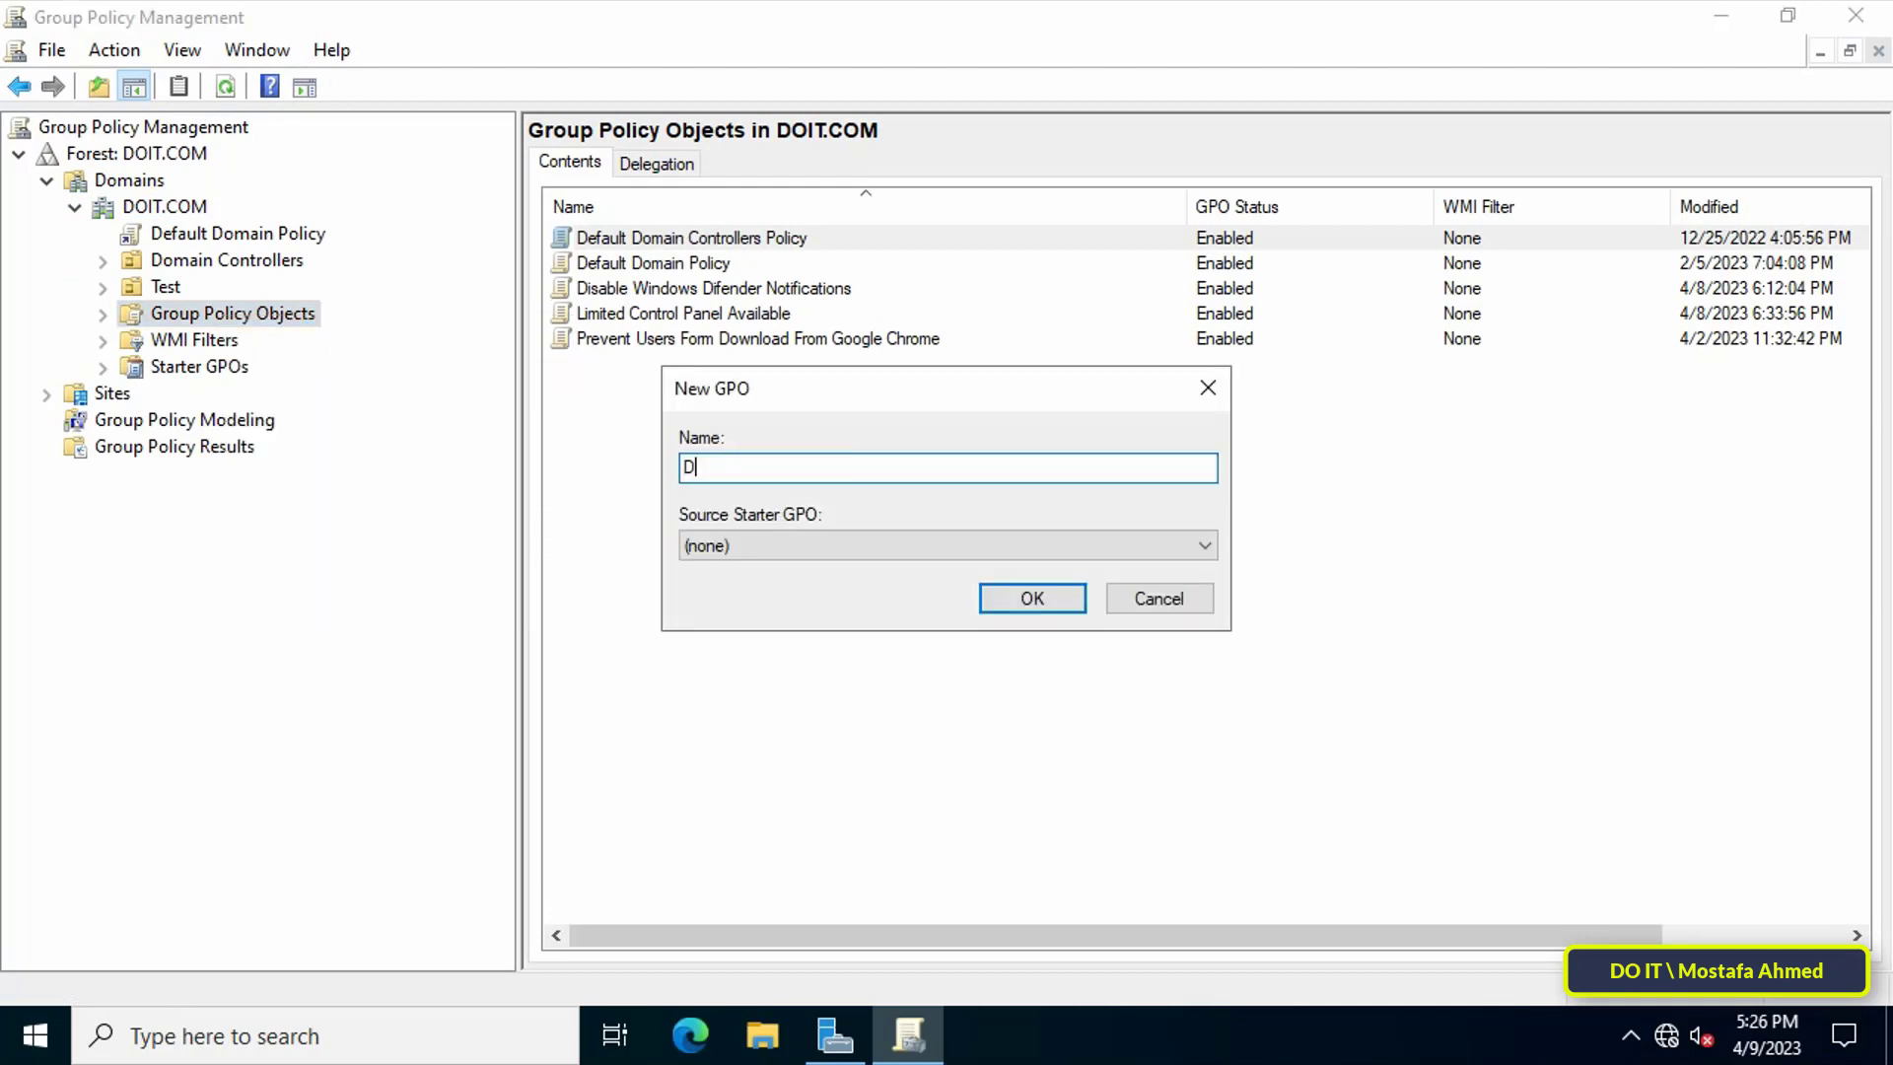
text(isable All Remo)
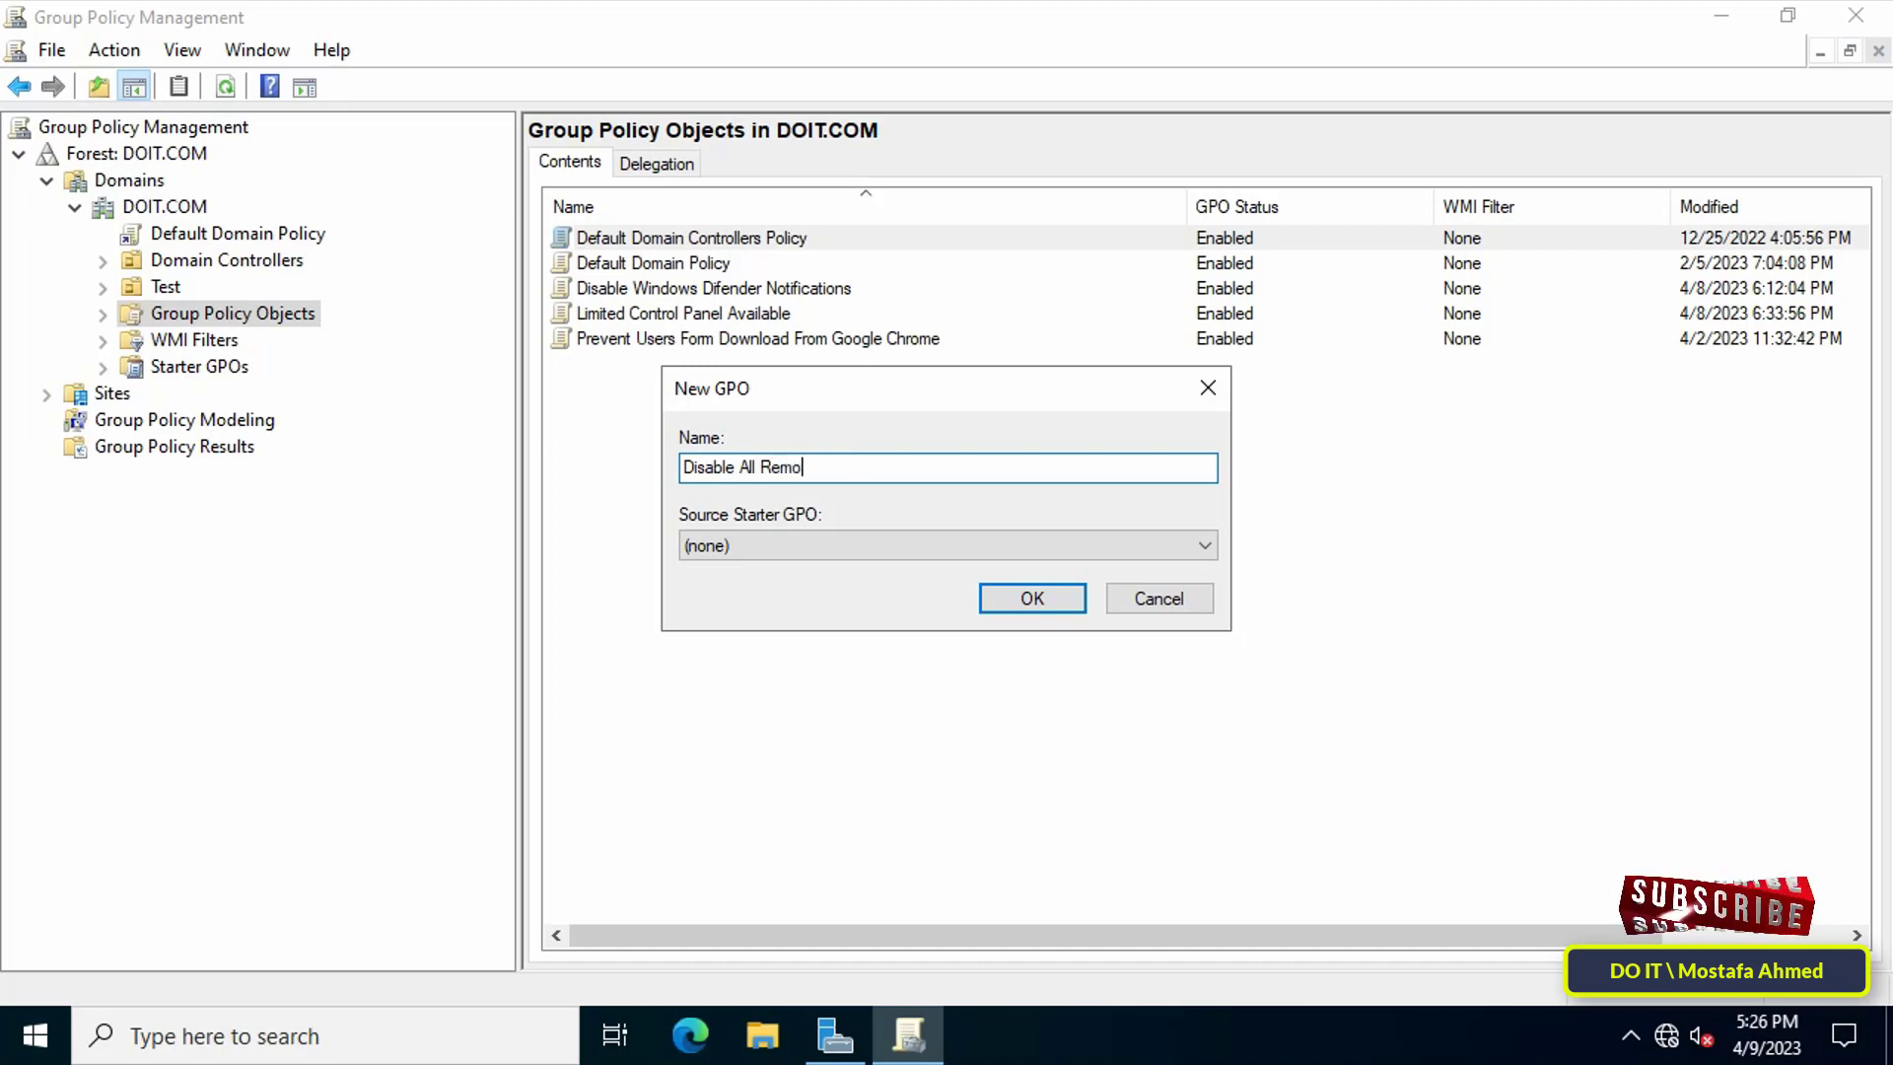
text(veable Sto)
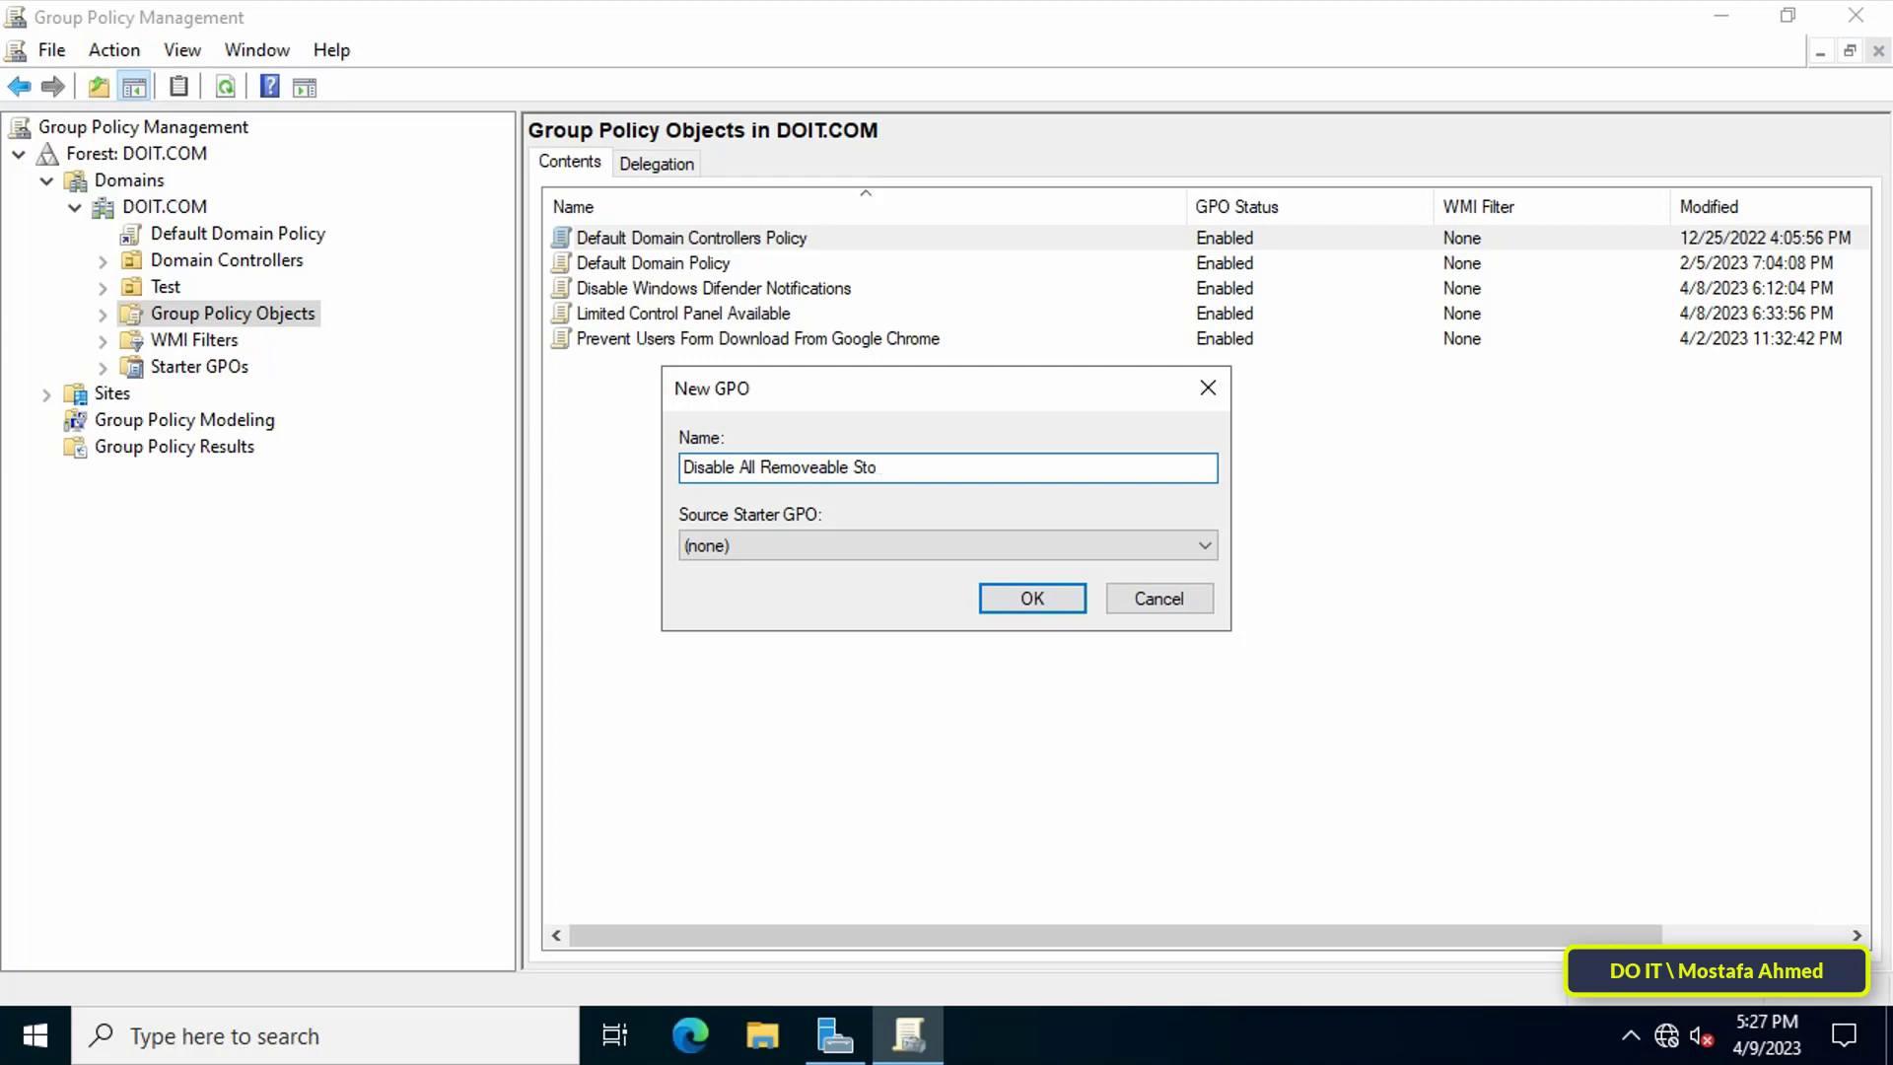
text(rage)
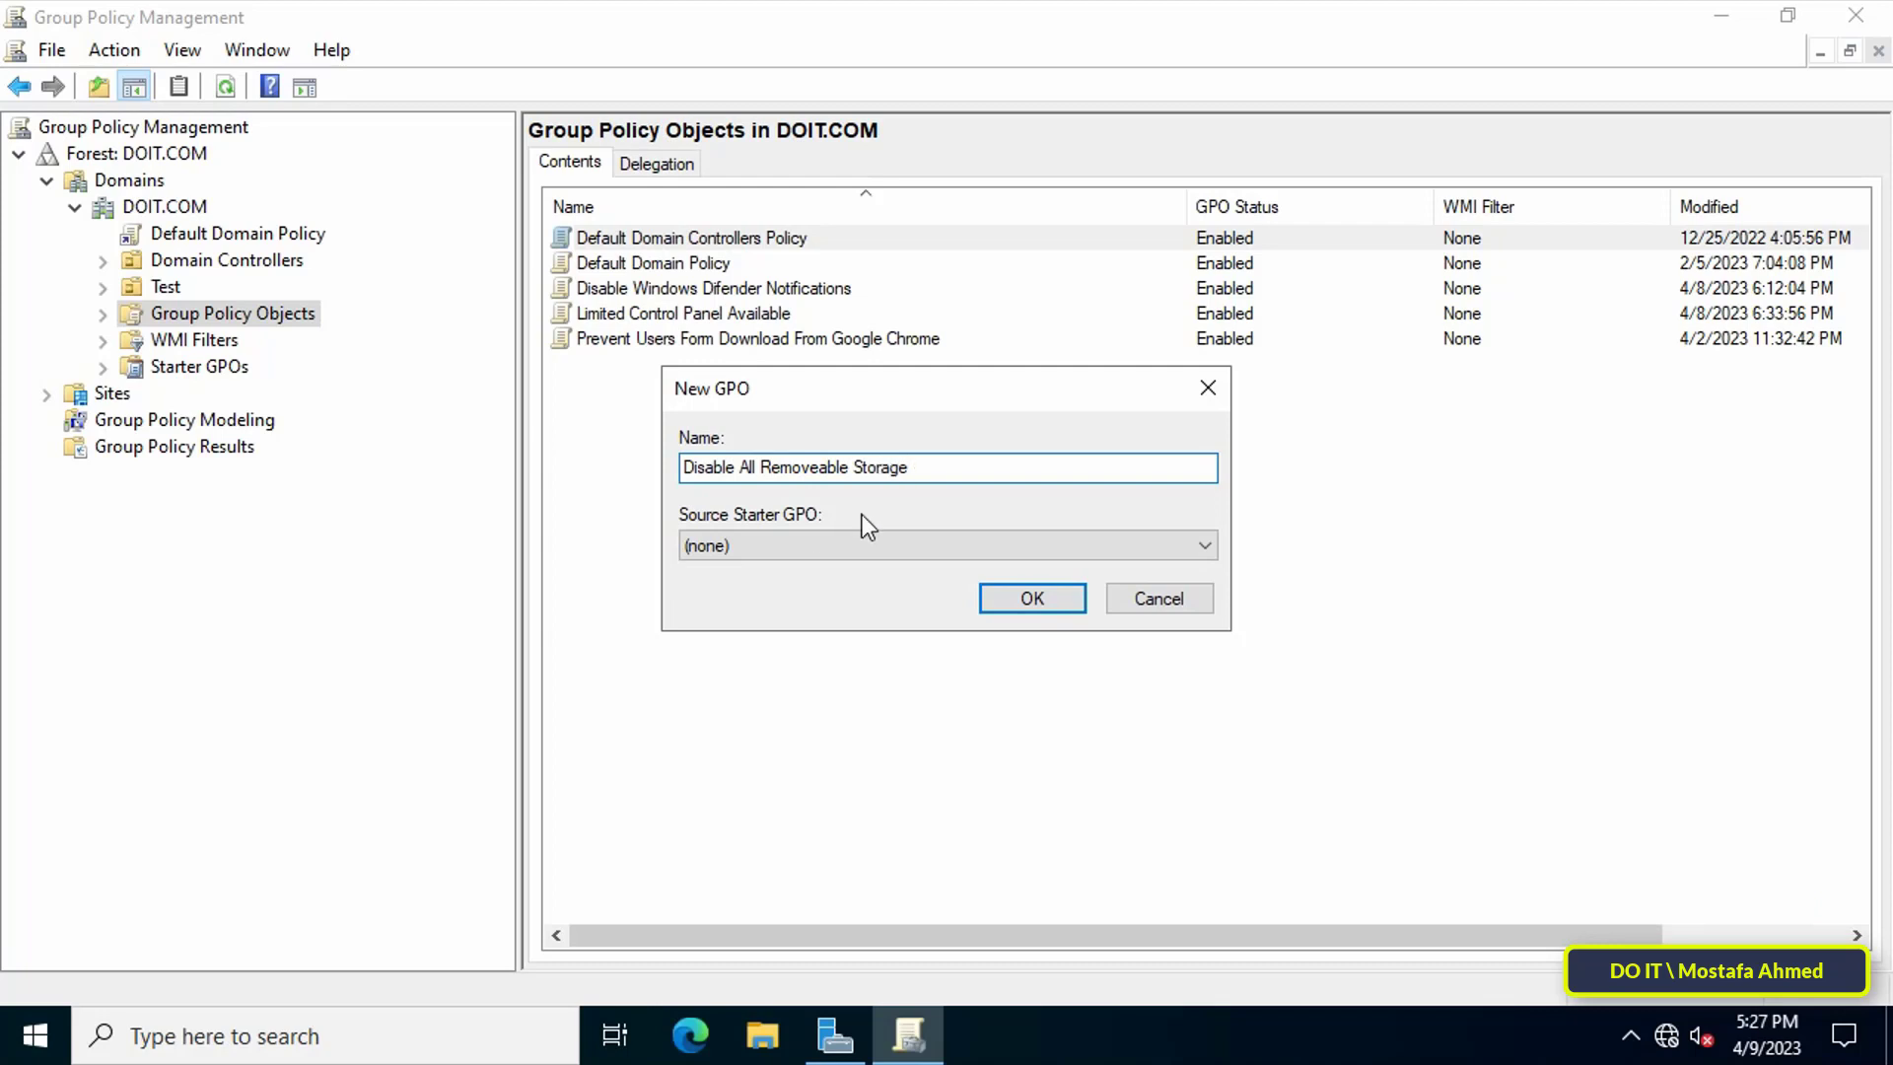
click(1032, 597)
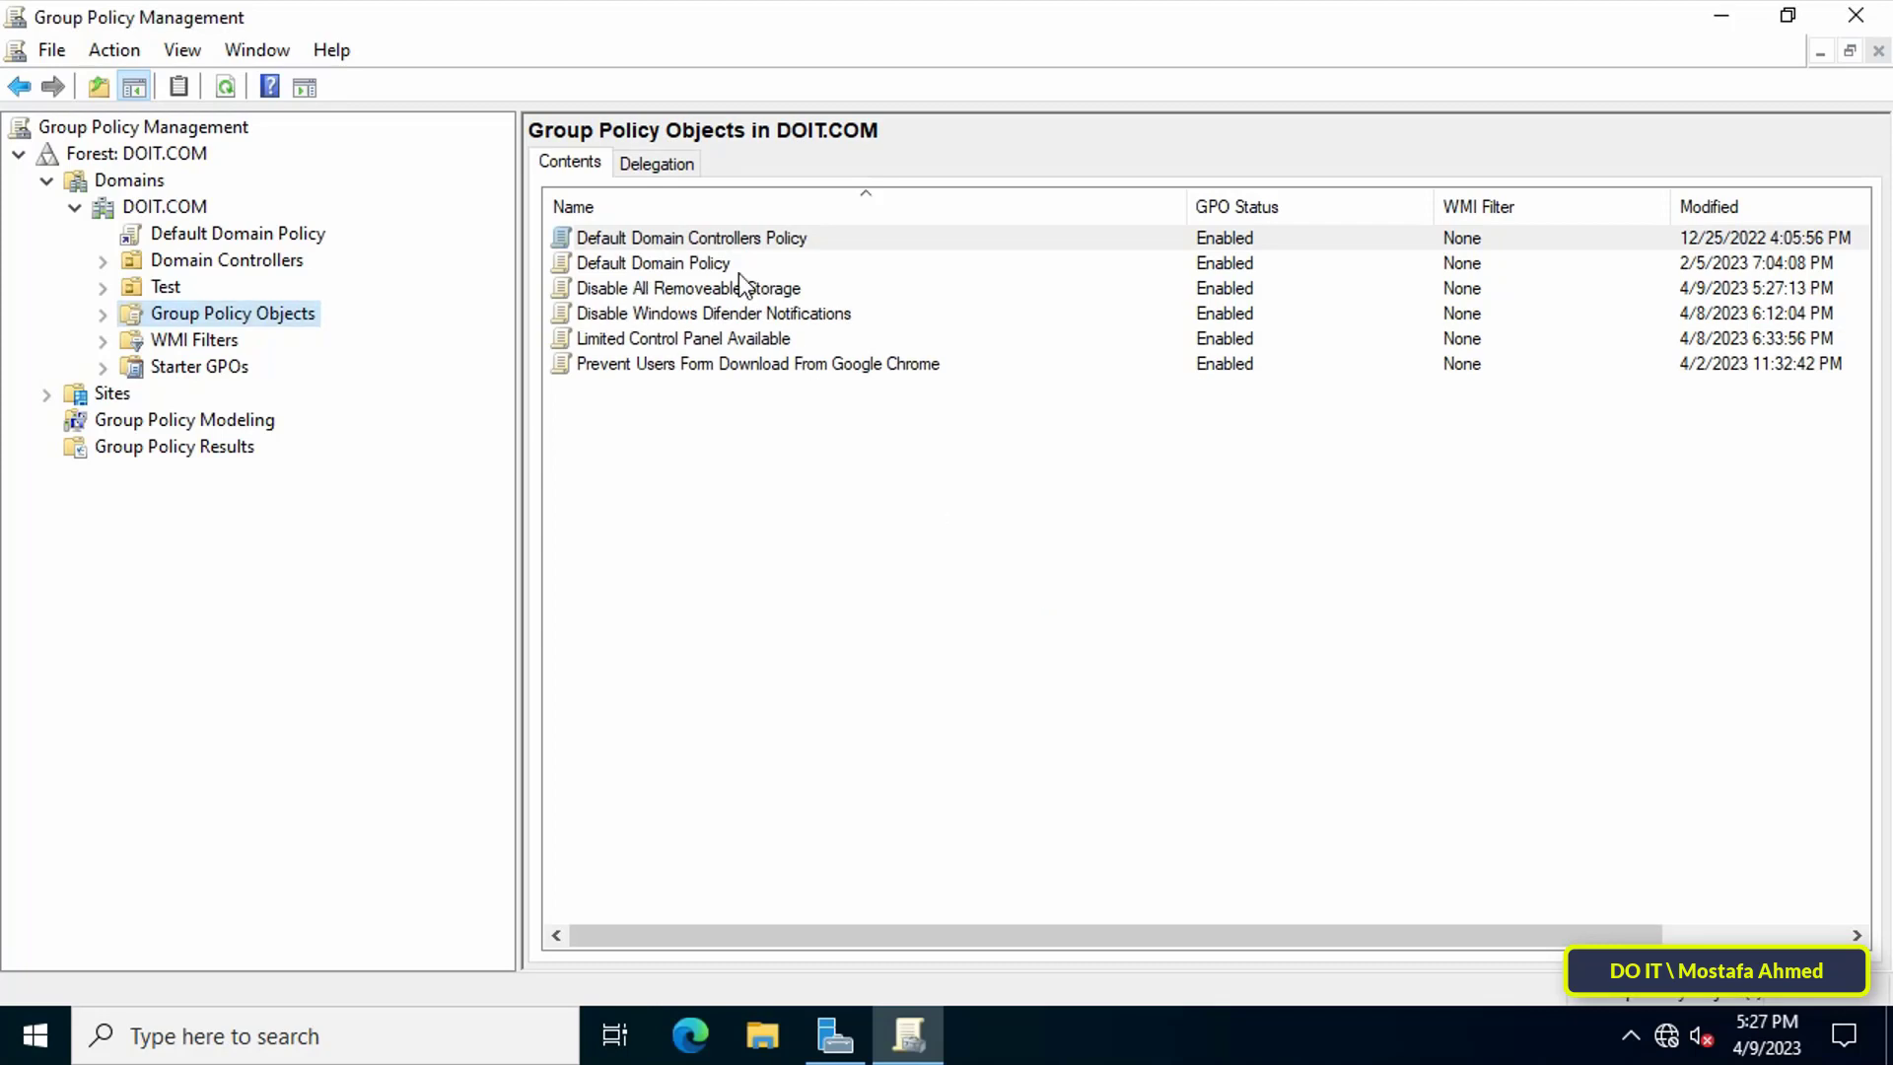
mouse_move(731, 317)
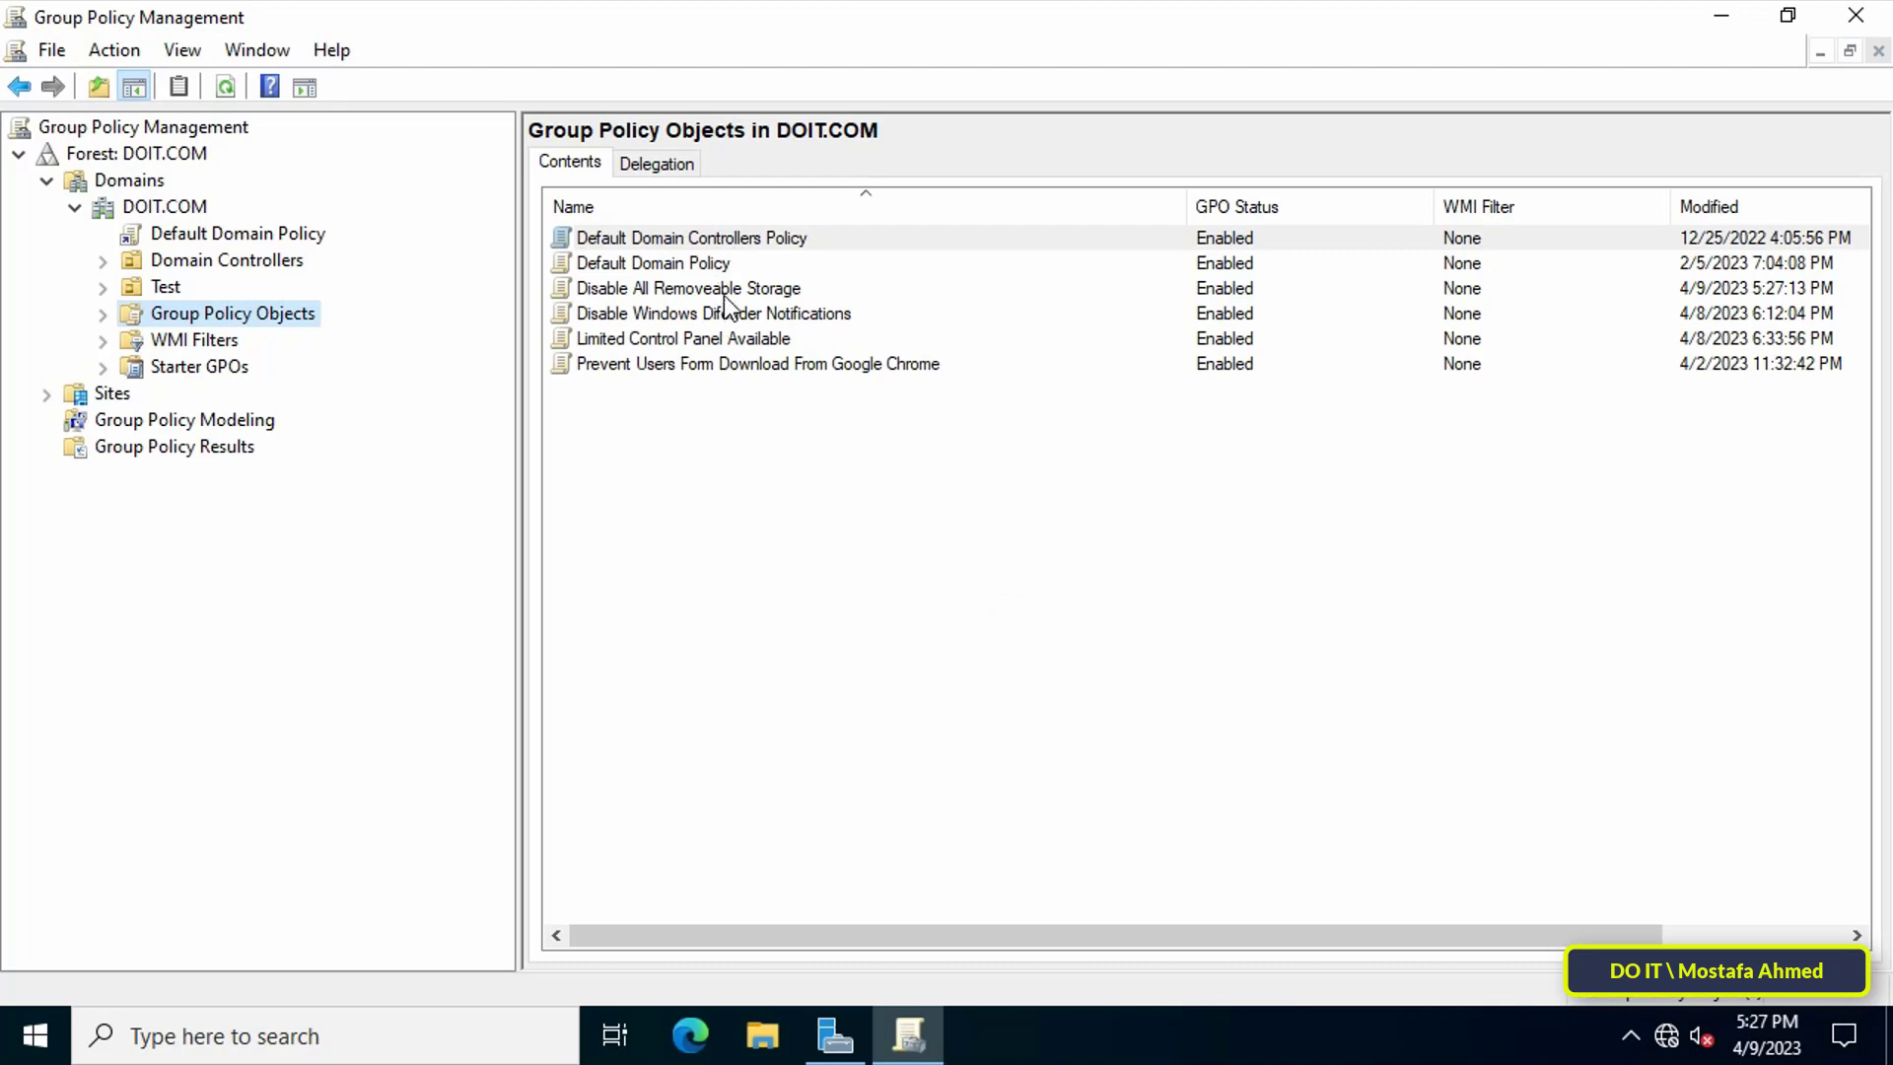
Open the 'Disable All Removeable Storage' GPO in a maximized Group Policy Management Editor
click(687, 288)
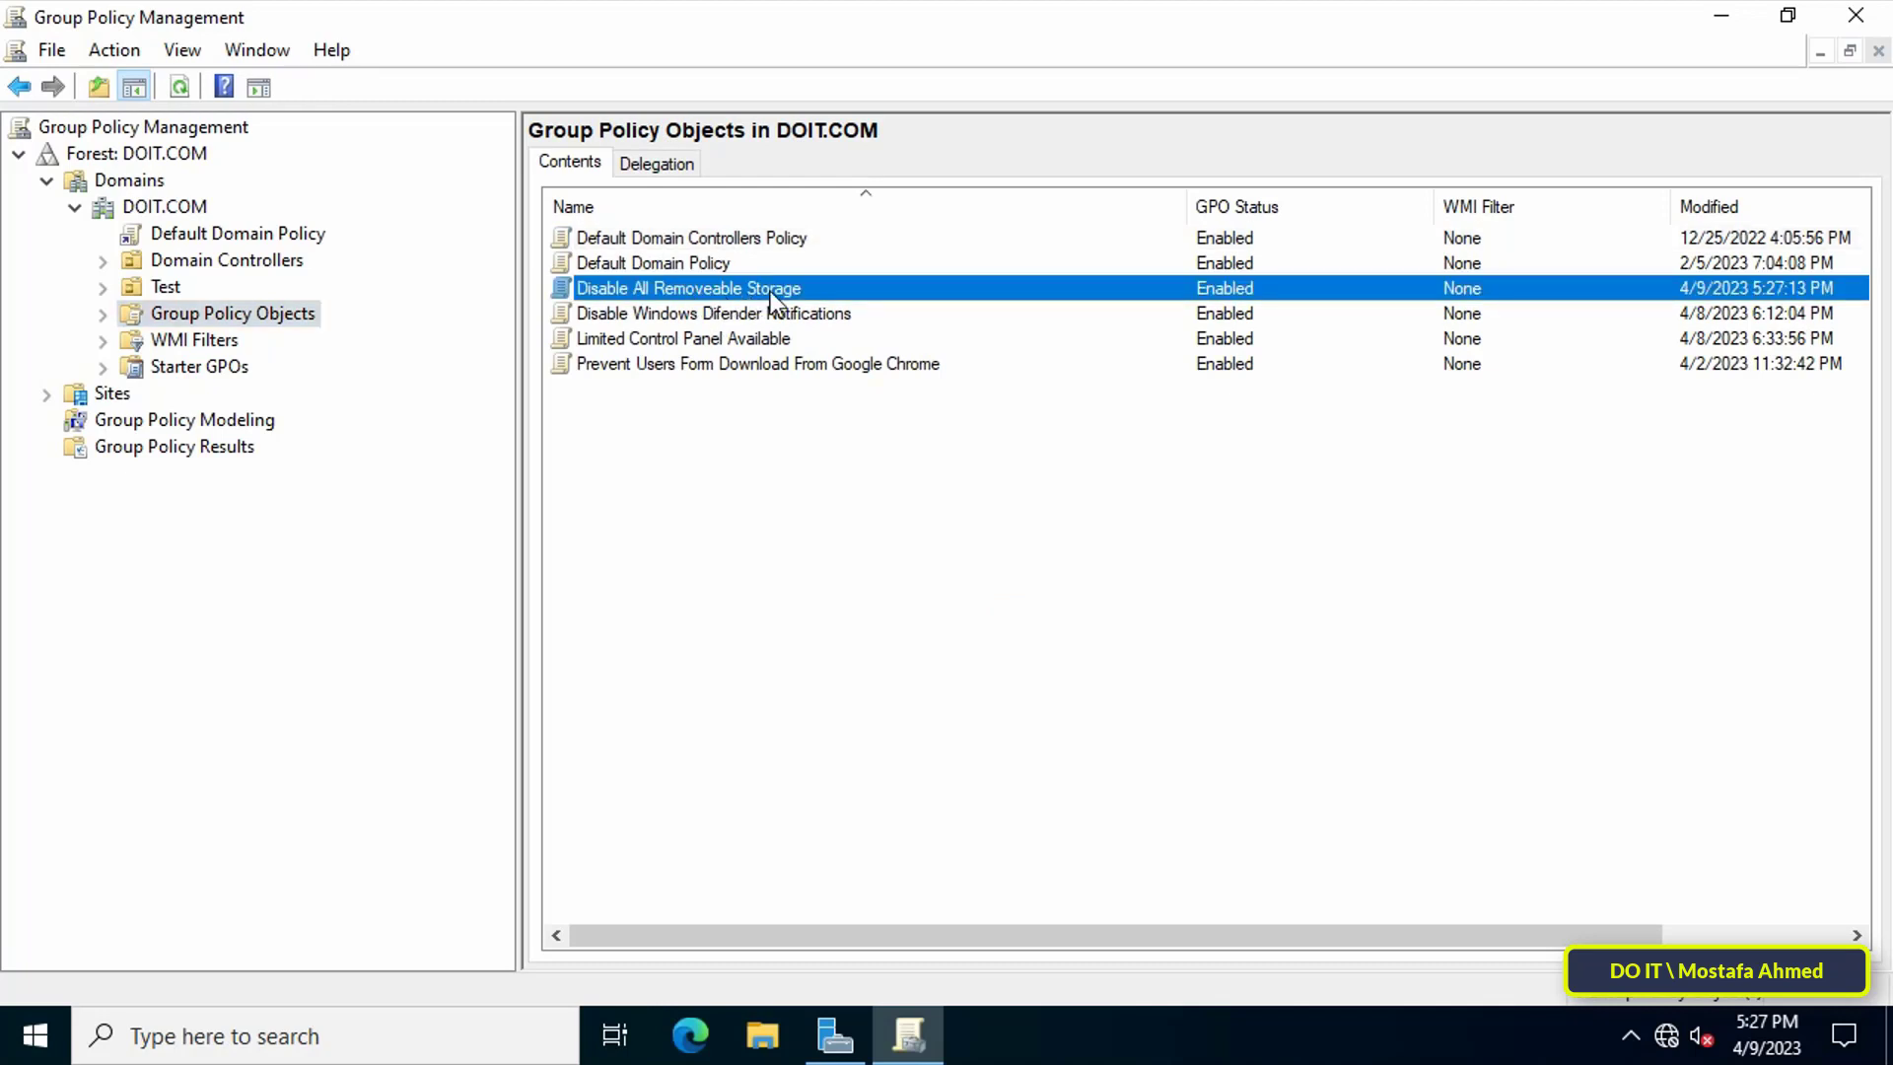
right_click(687, 288)
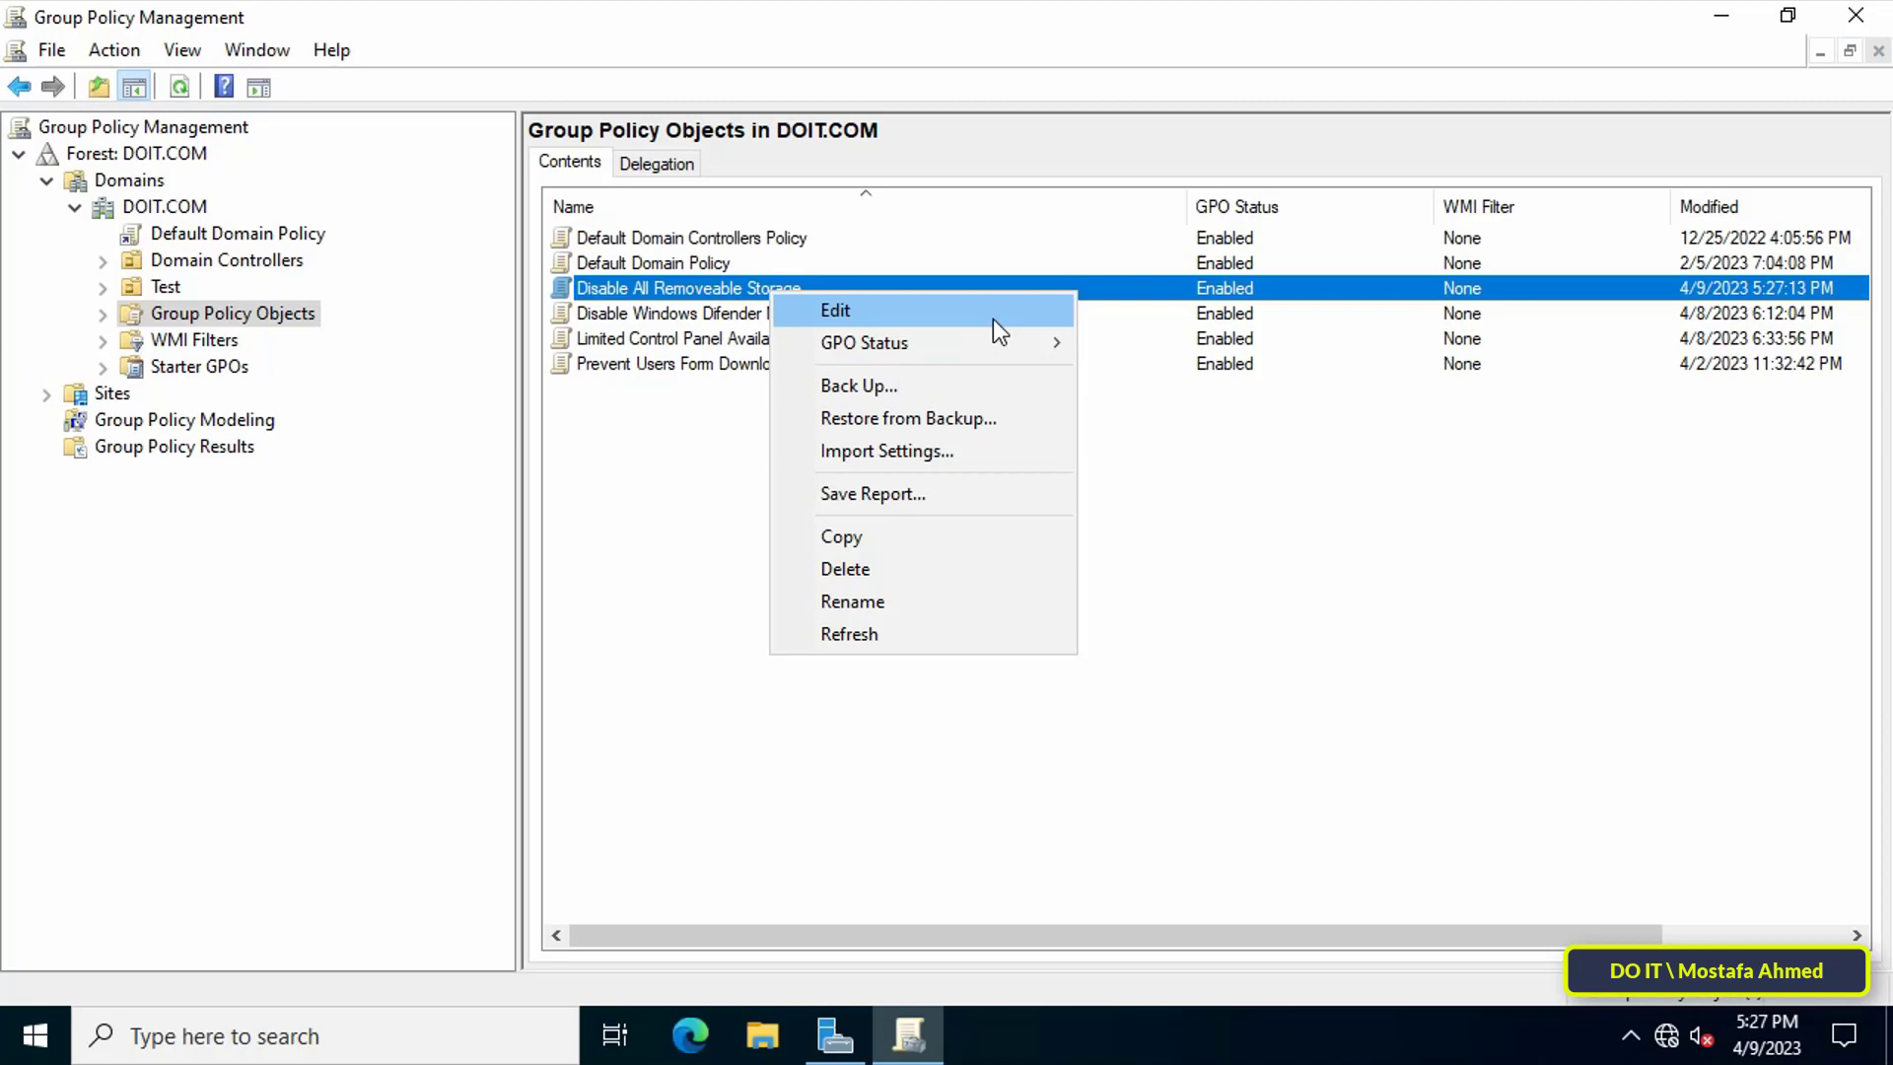
click(836, 311)
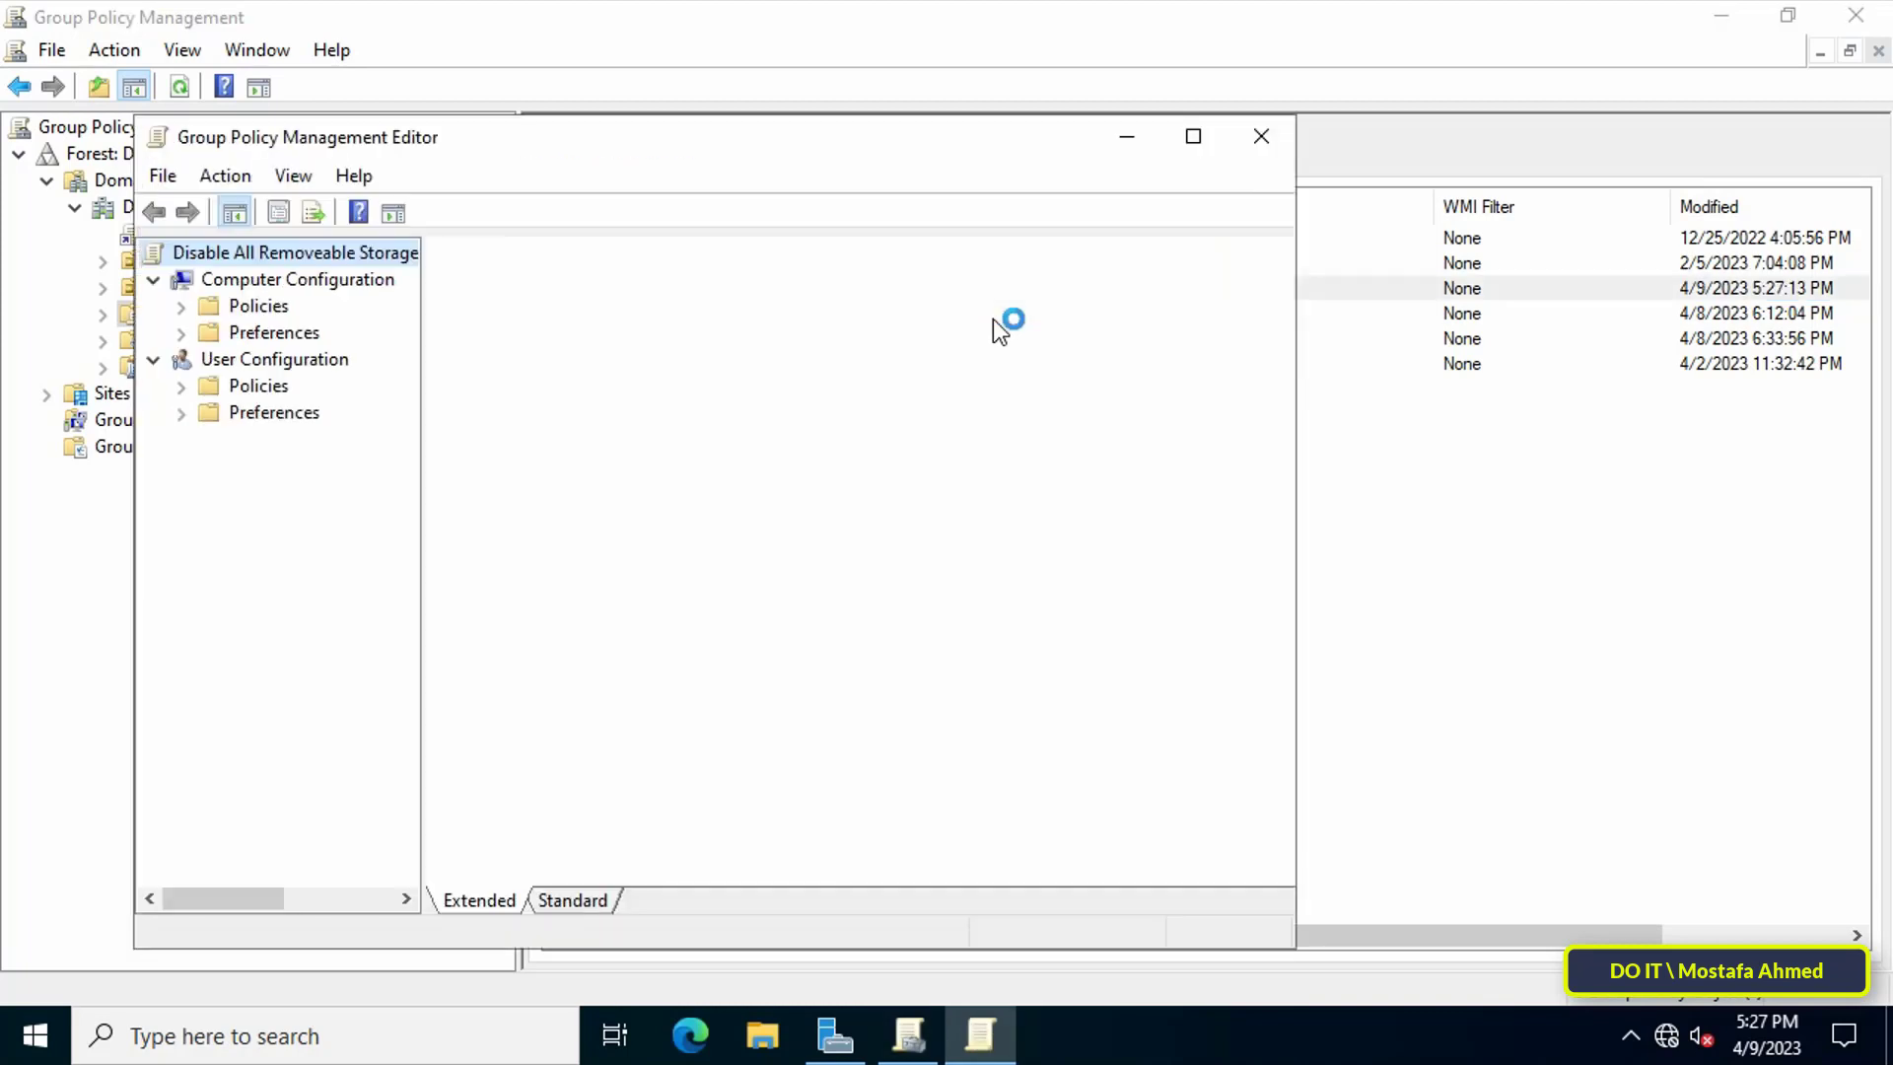
click(1193, 136)
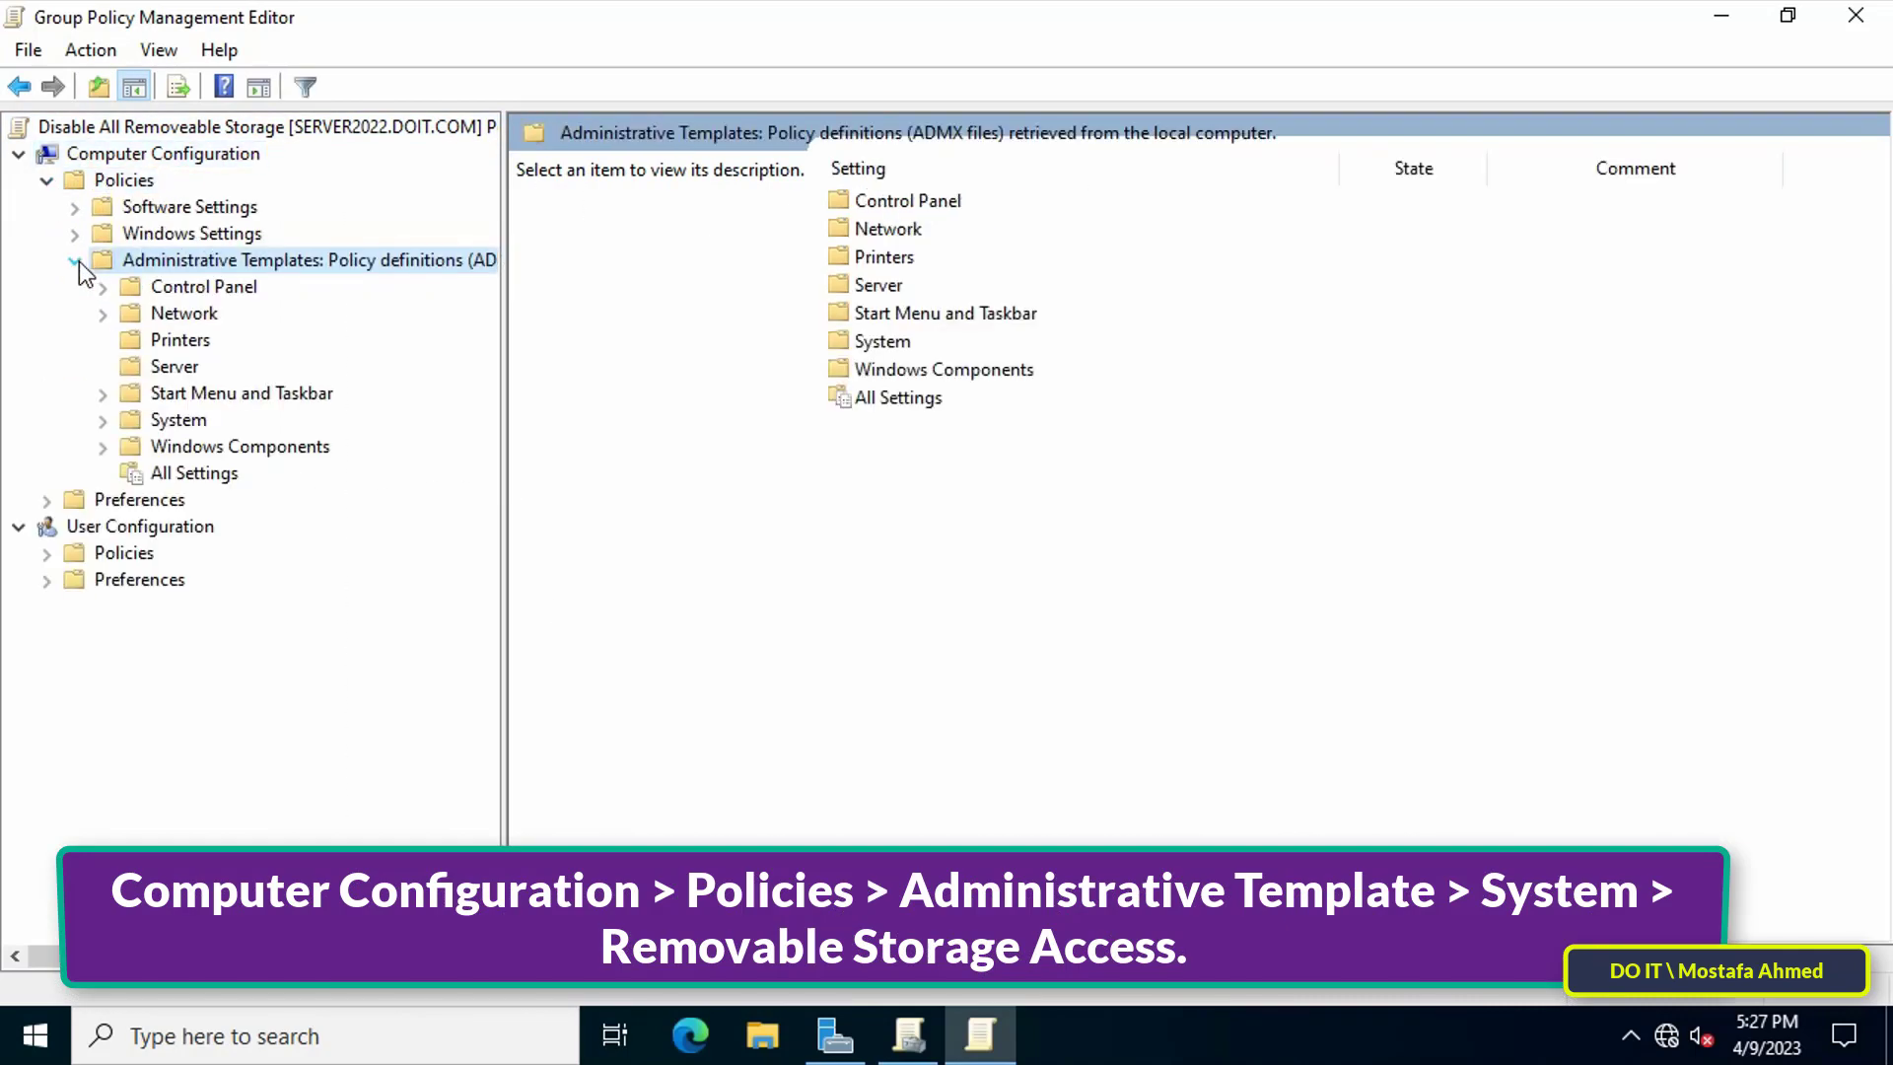
Navigate to Administrative Templates > System > Removable Storage Access
click(179, 419)
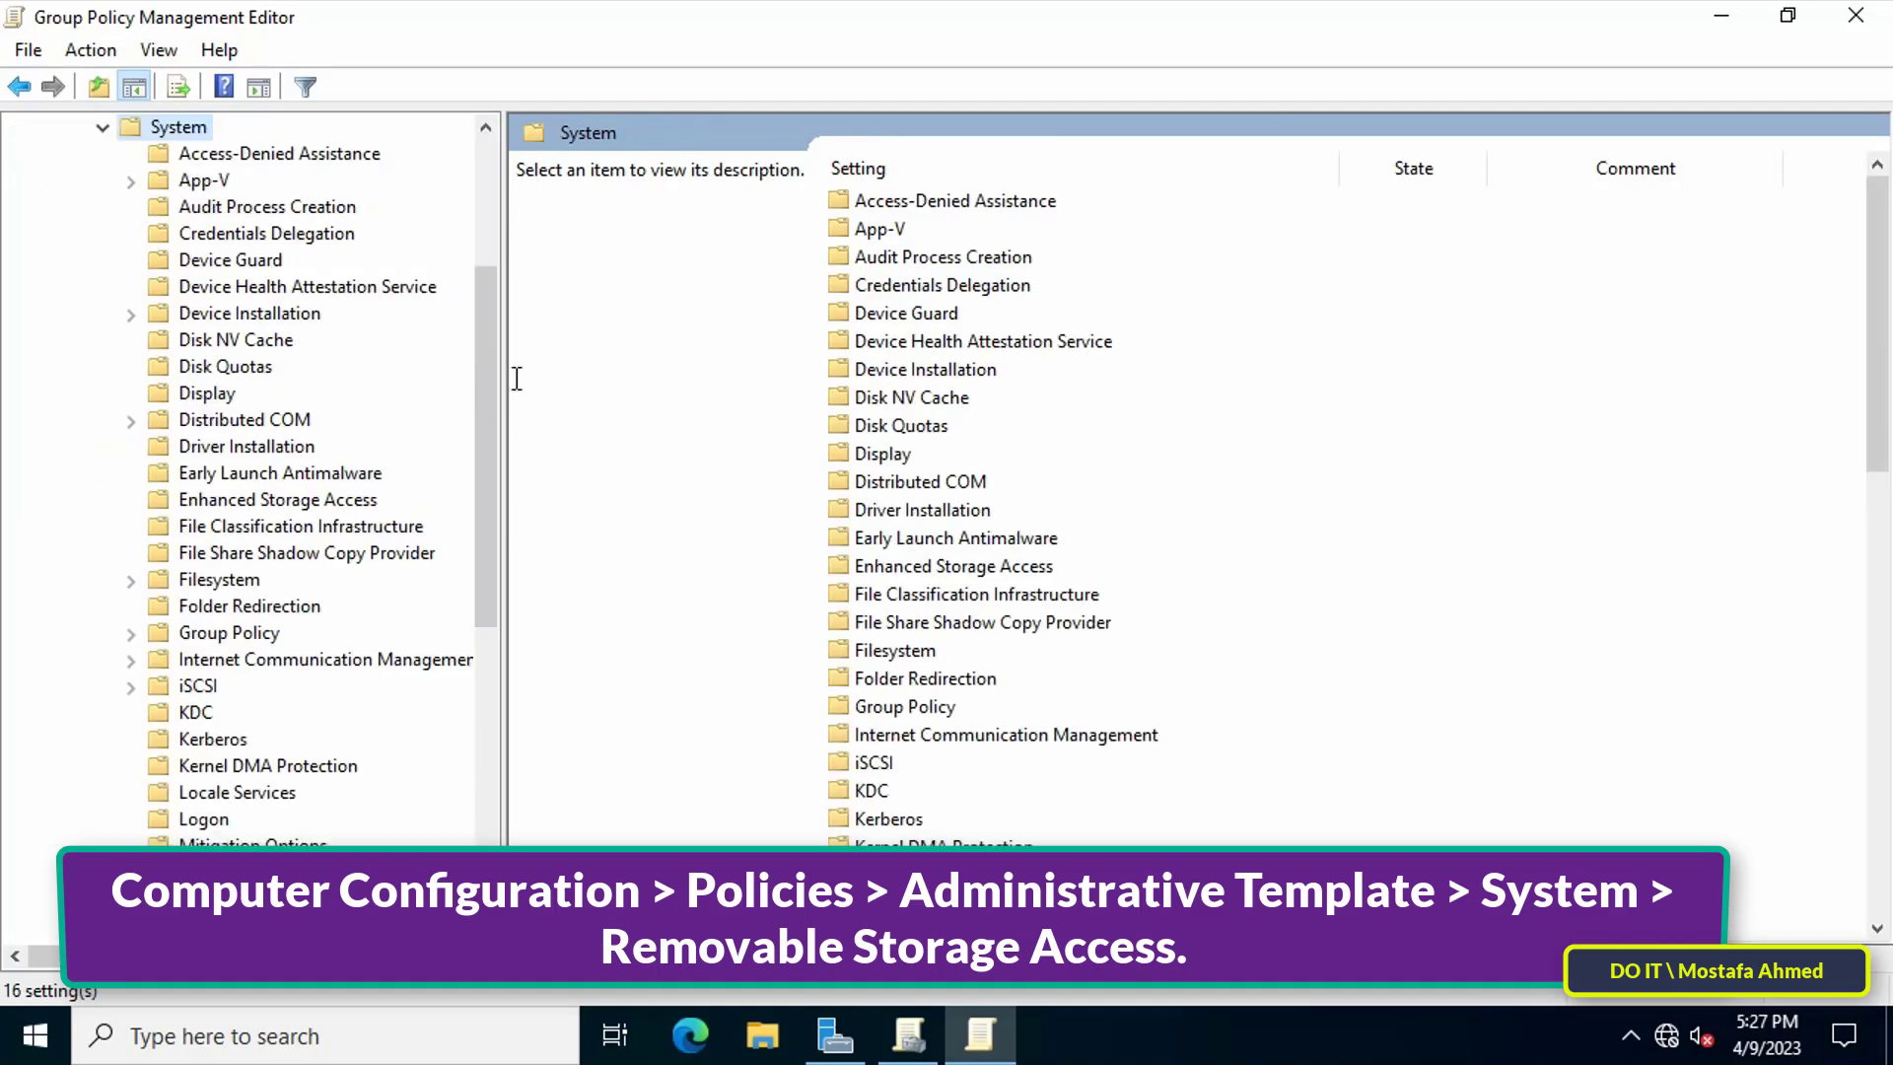
scroll(down, 3)
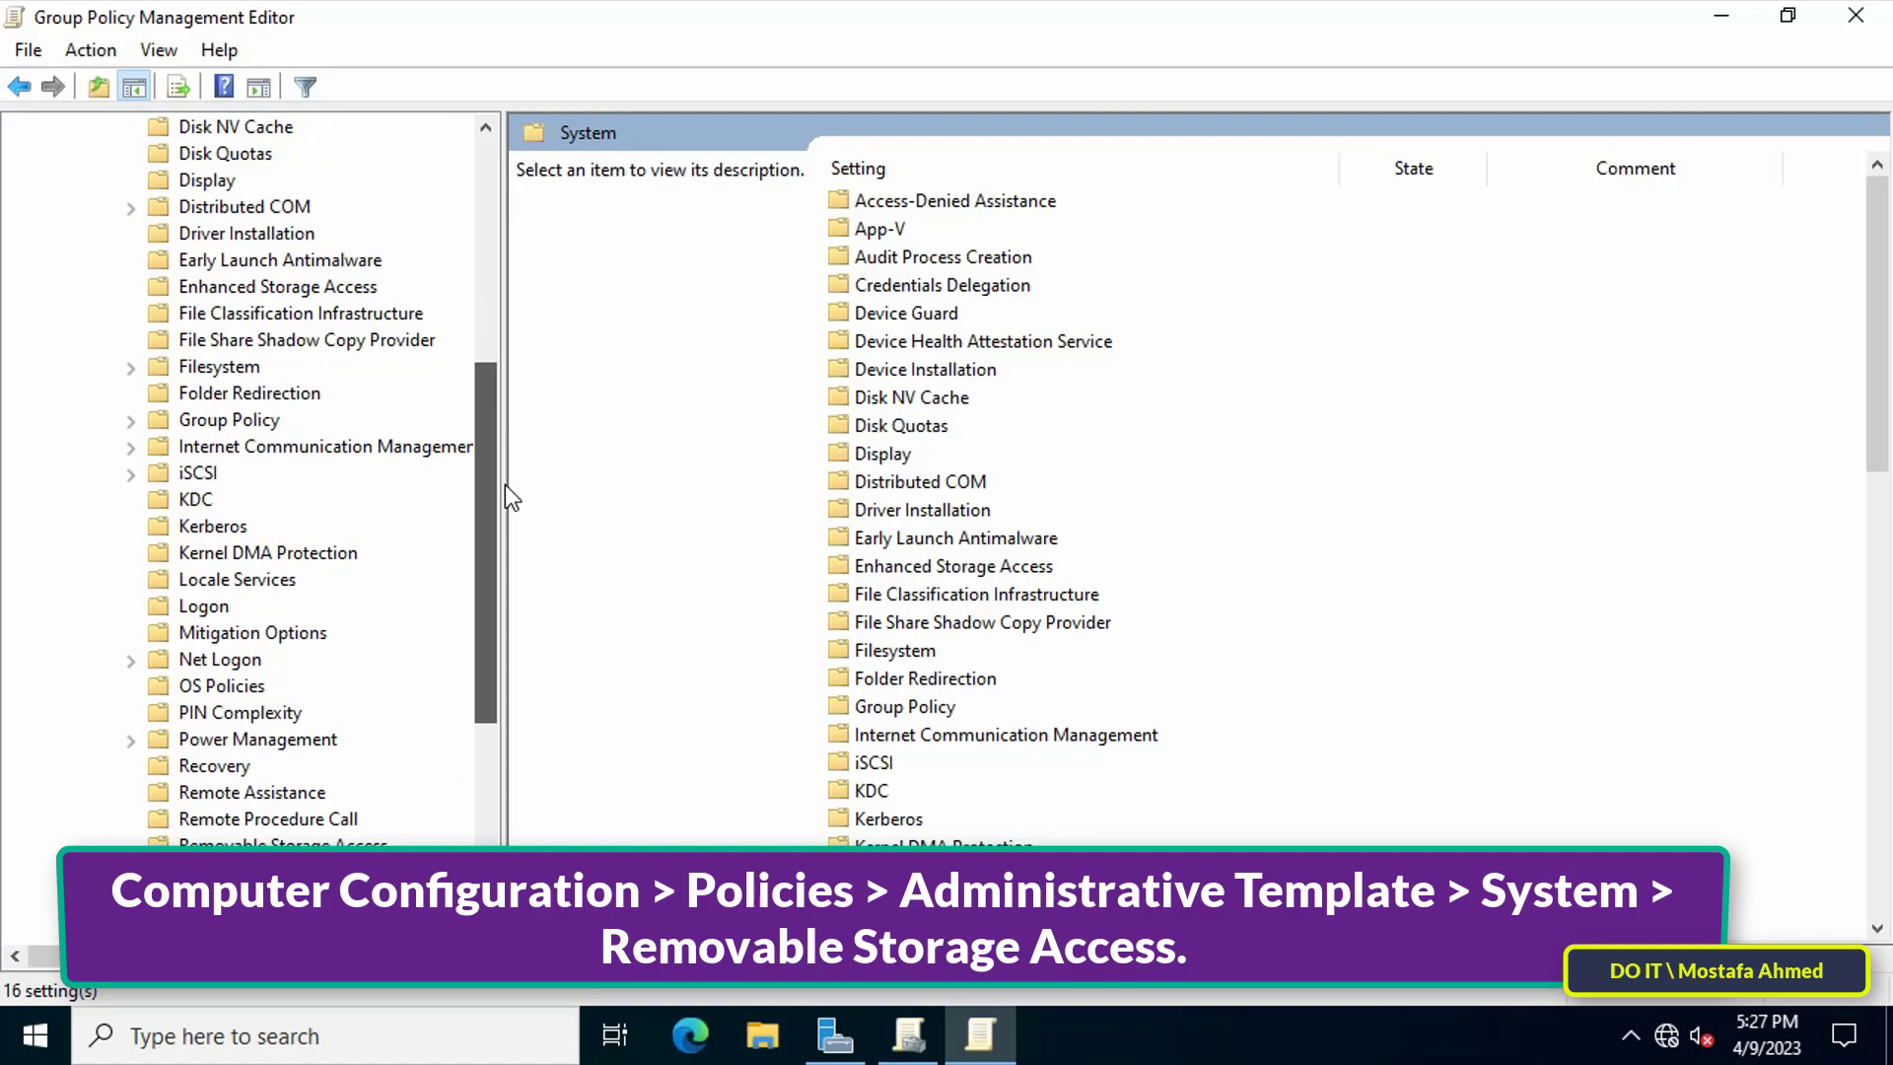
click(283, 766)
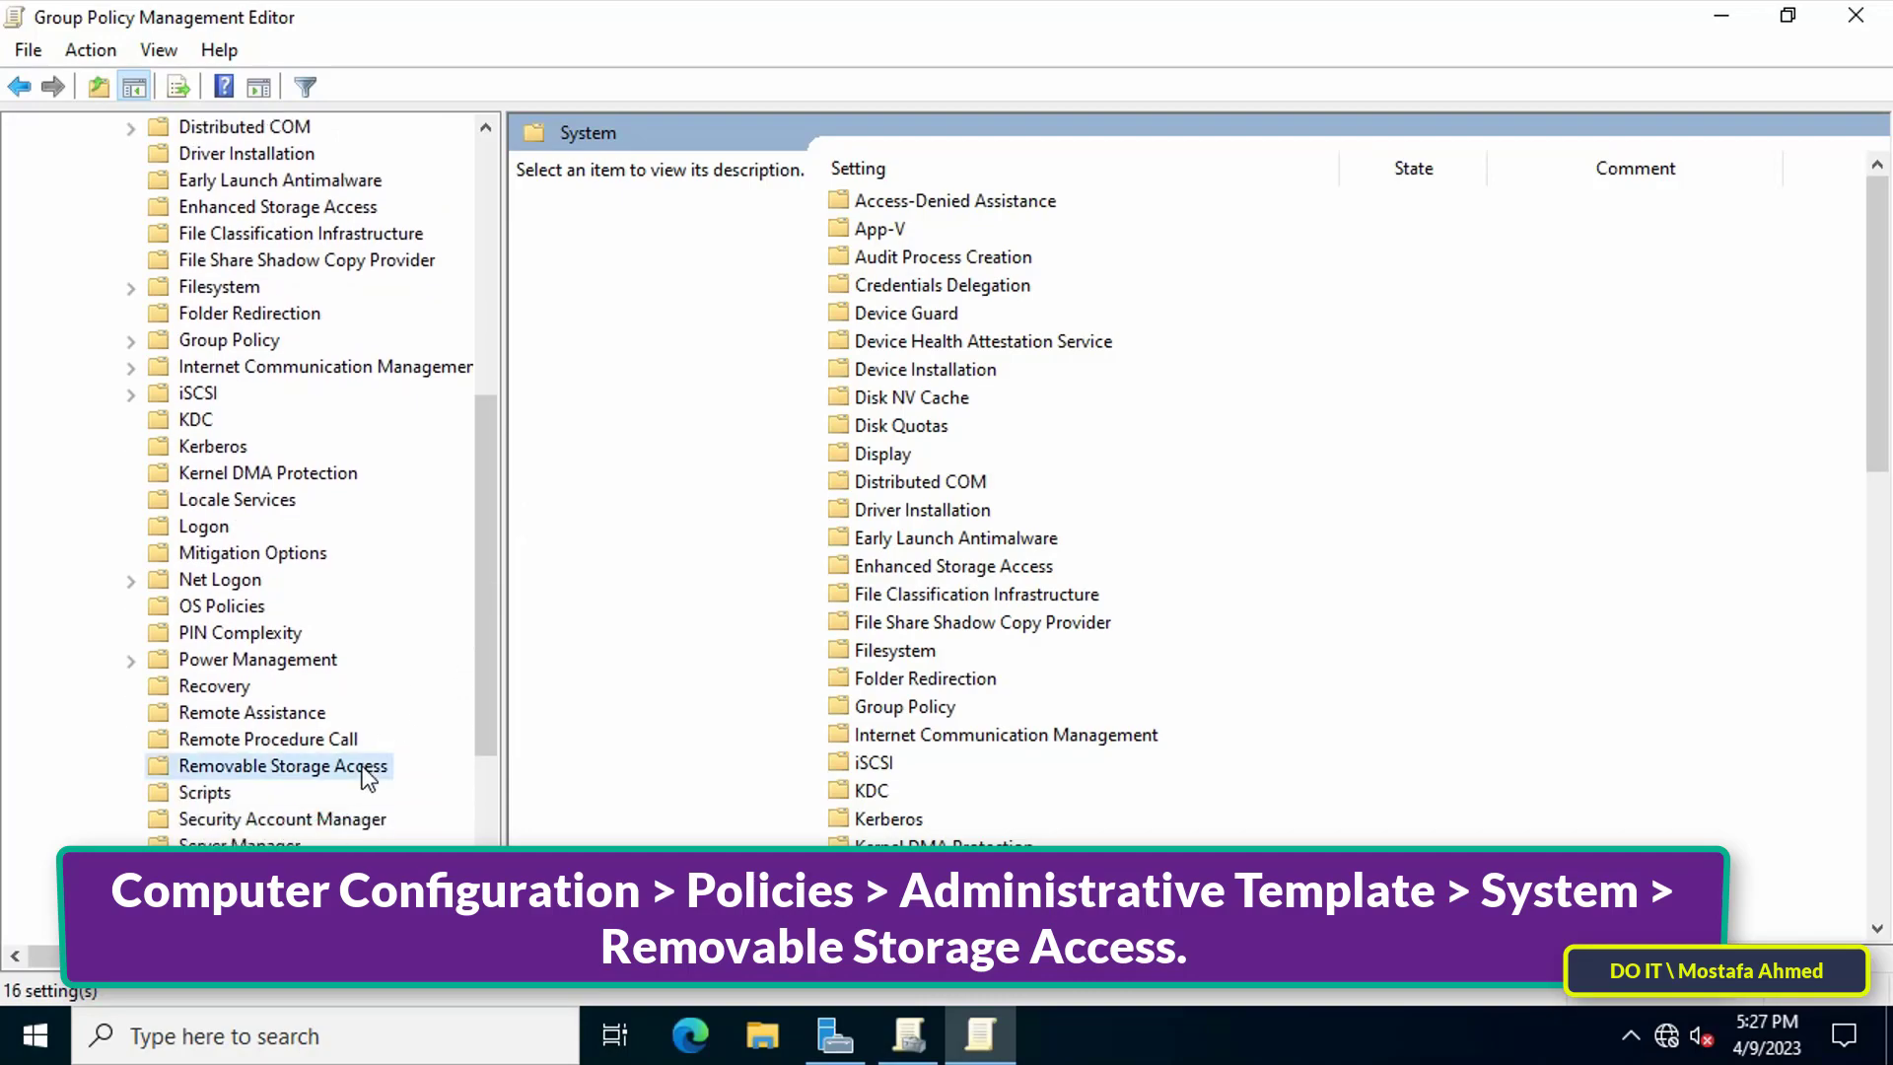
click(282, 767)
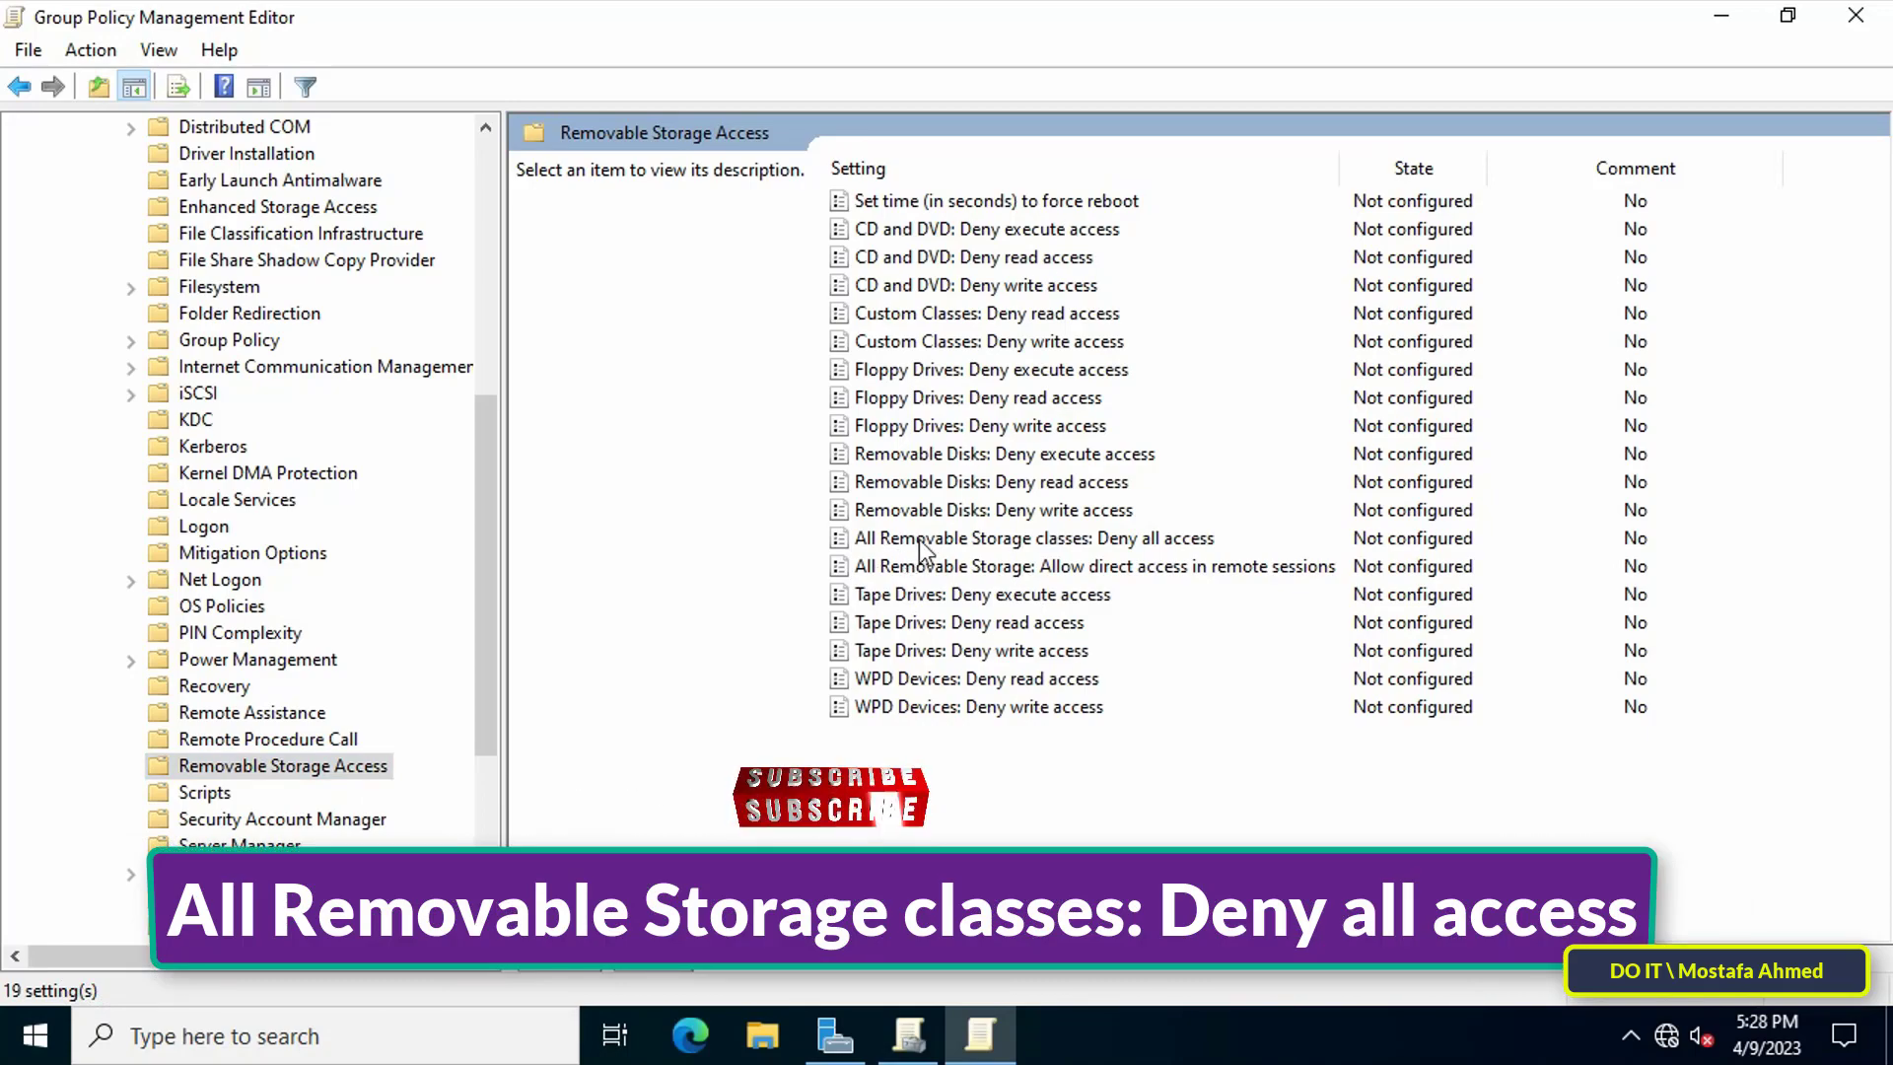
Set 'All Removable Storage classes: Deny all access' to Enabled, apply and confirm
click(1033, 539)
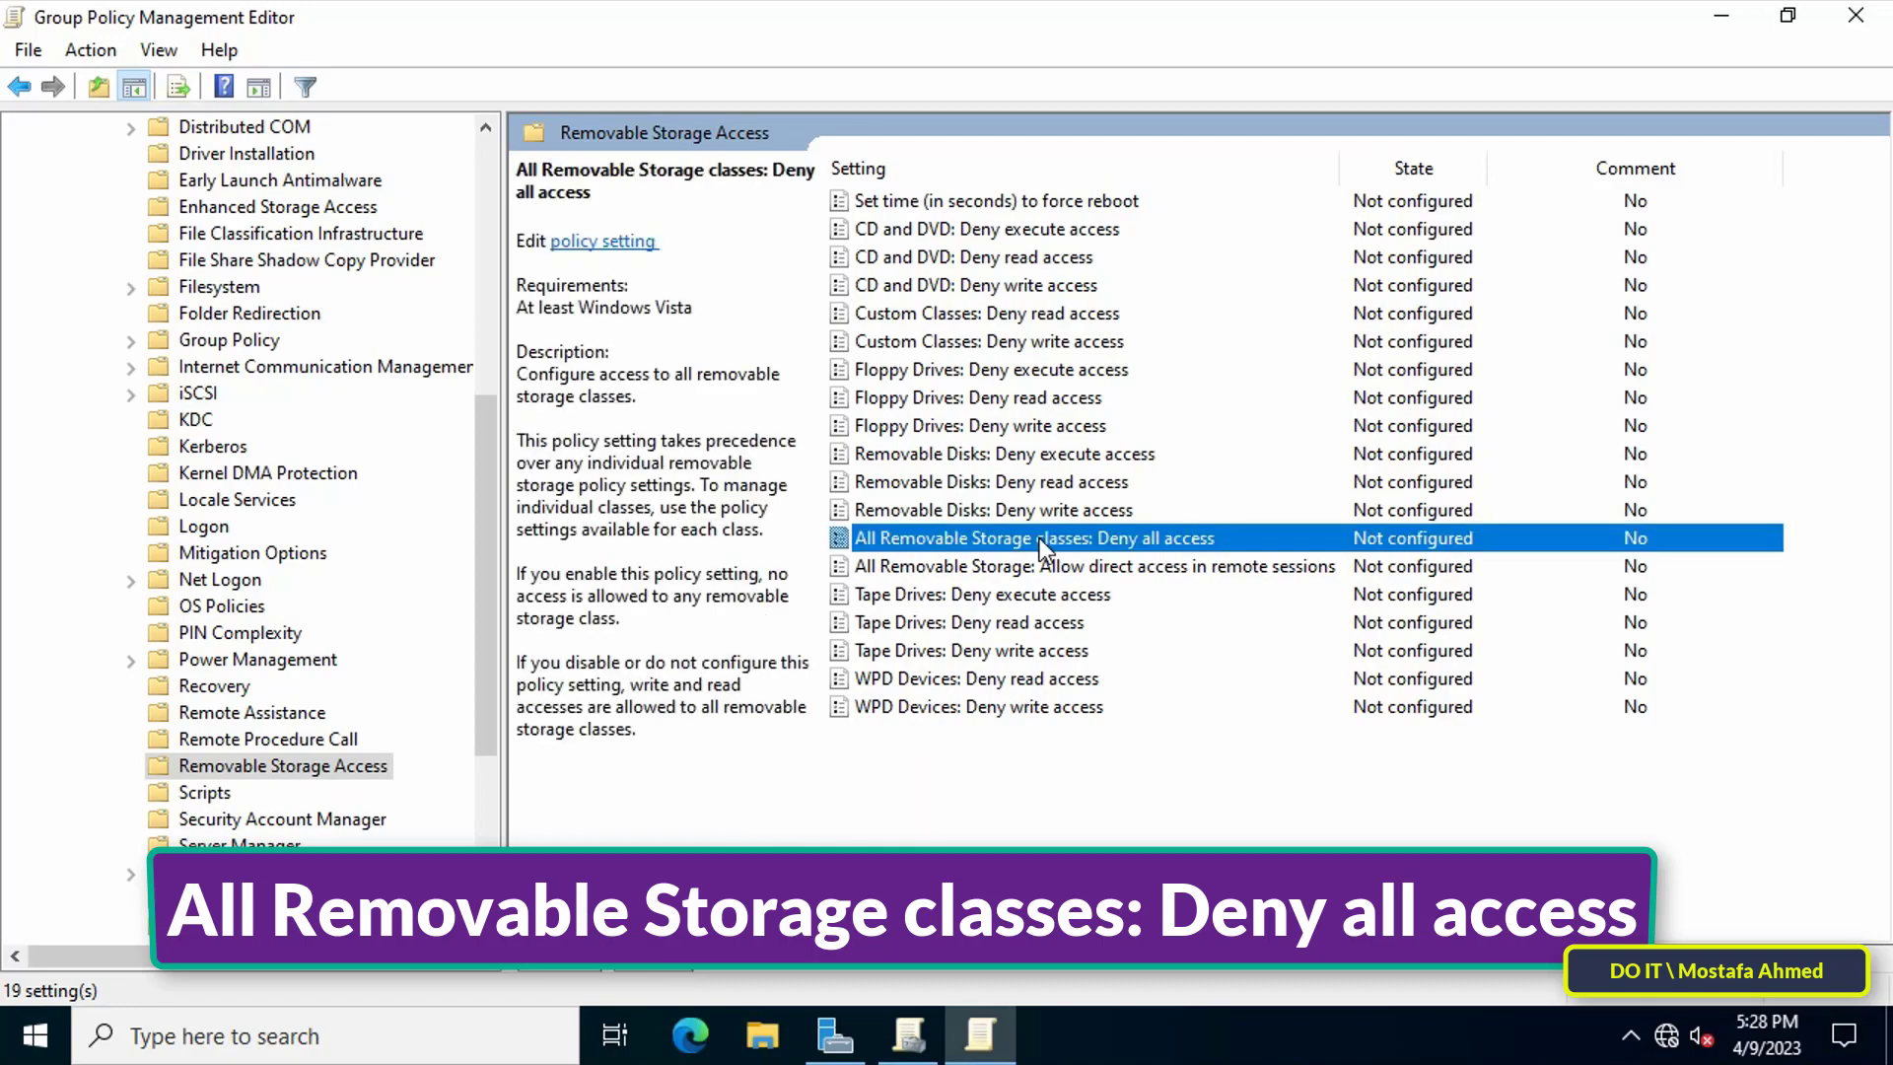
double_click(1034, 538)
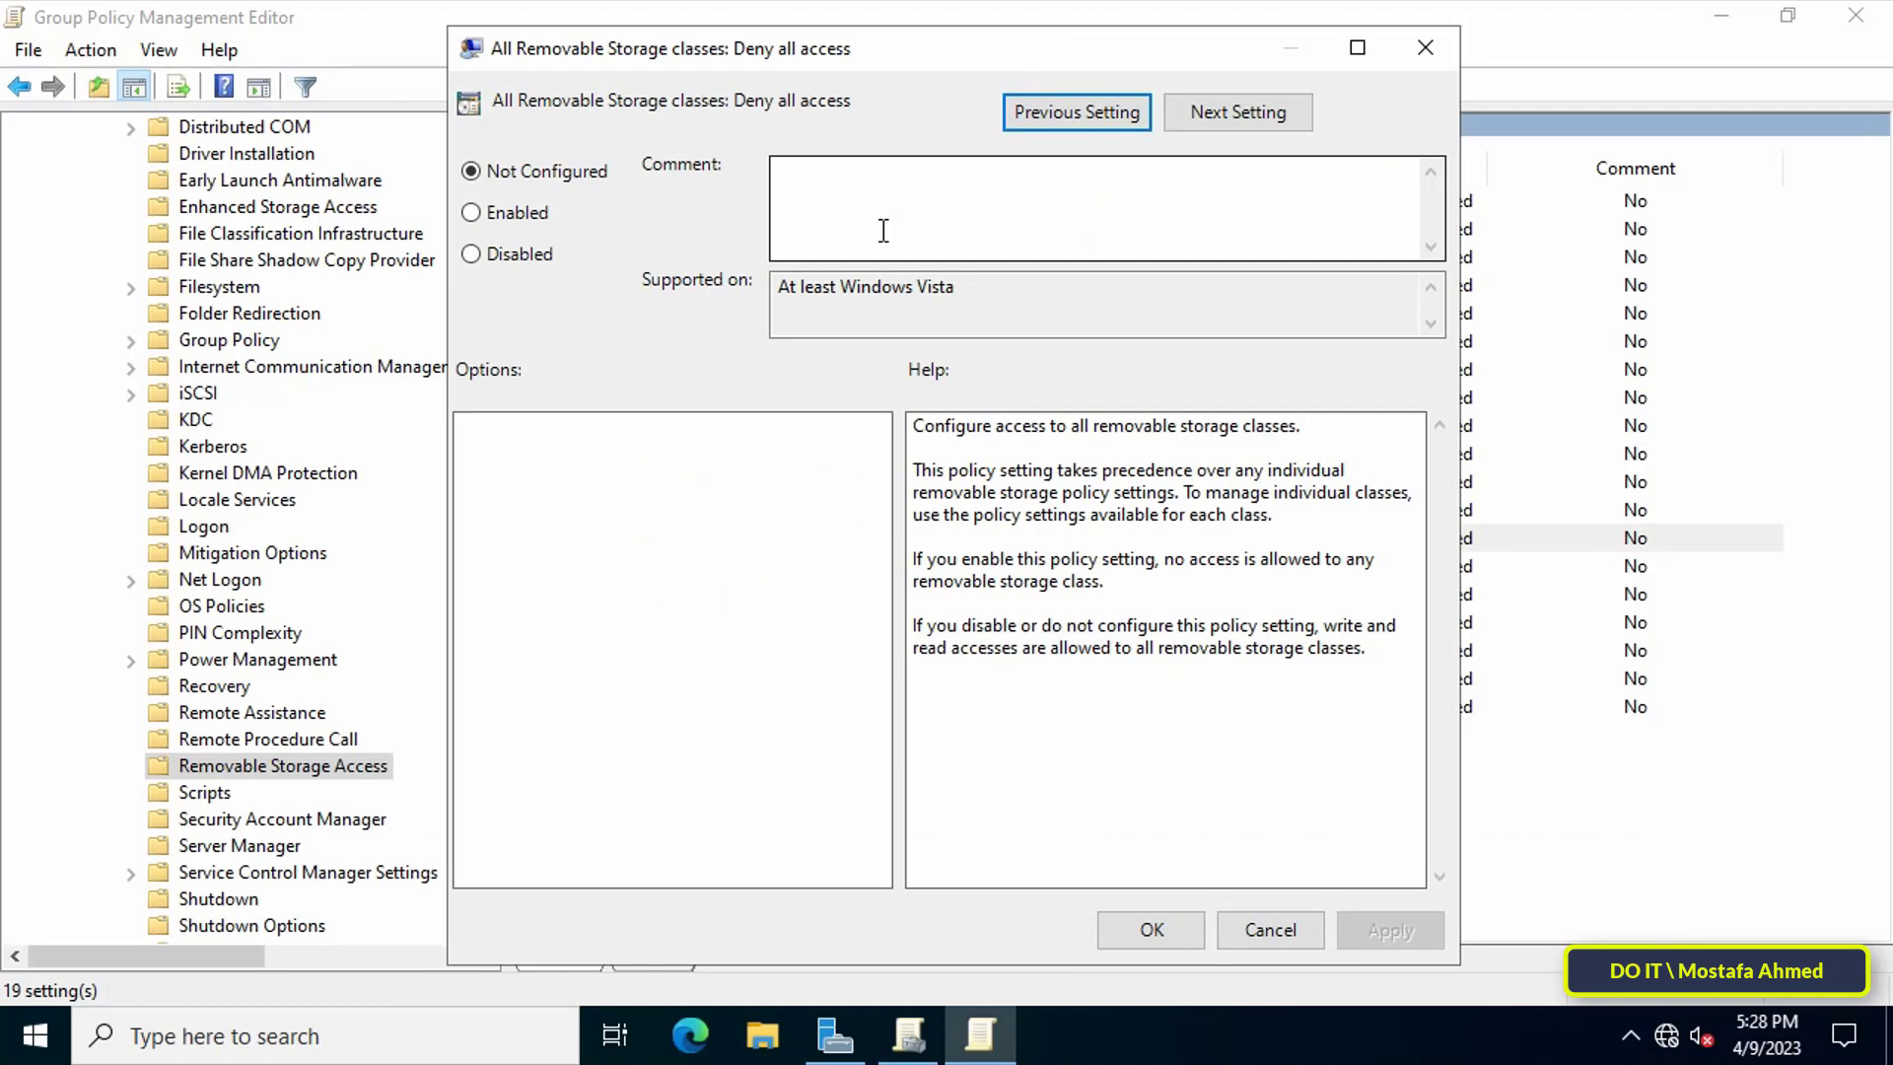
click(470, 212)
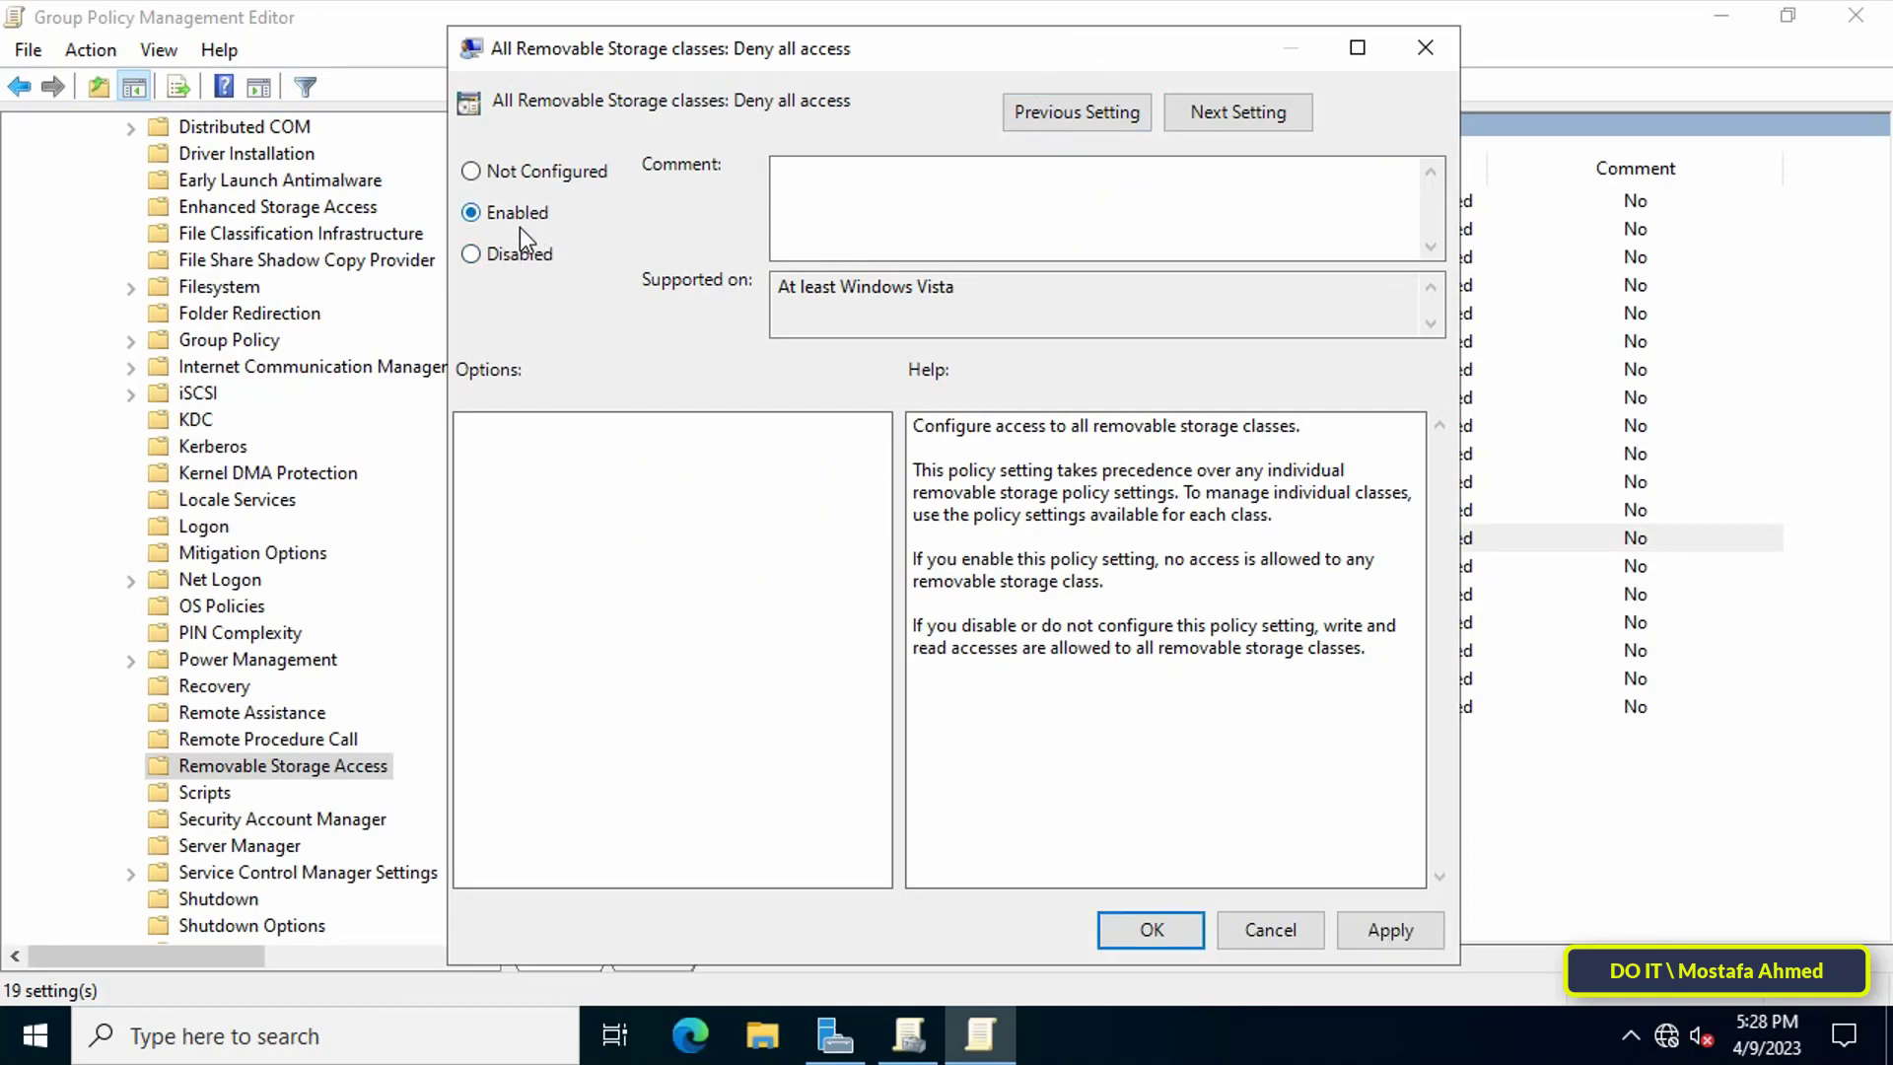
click(1391, 929)
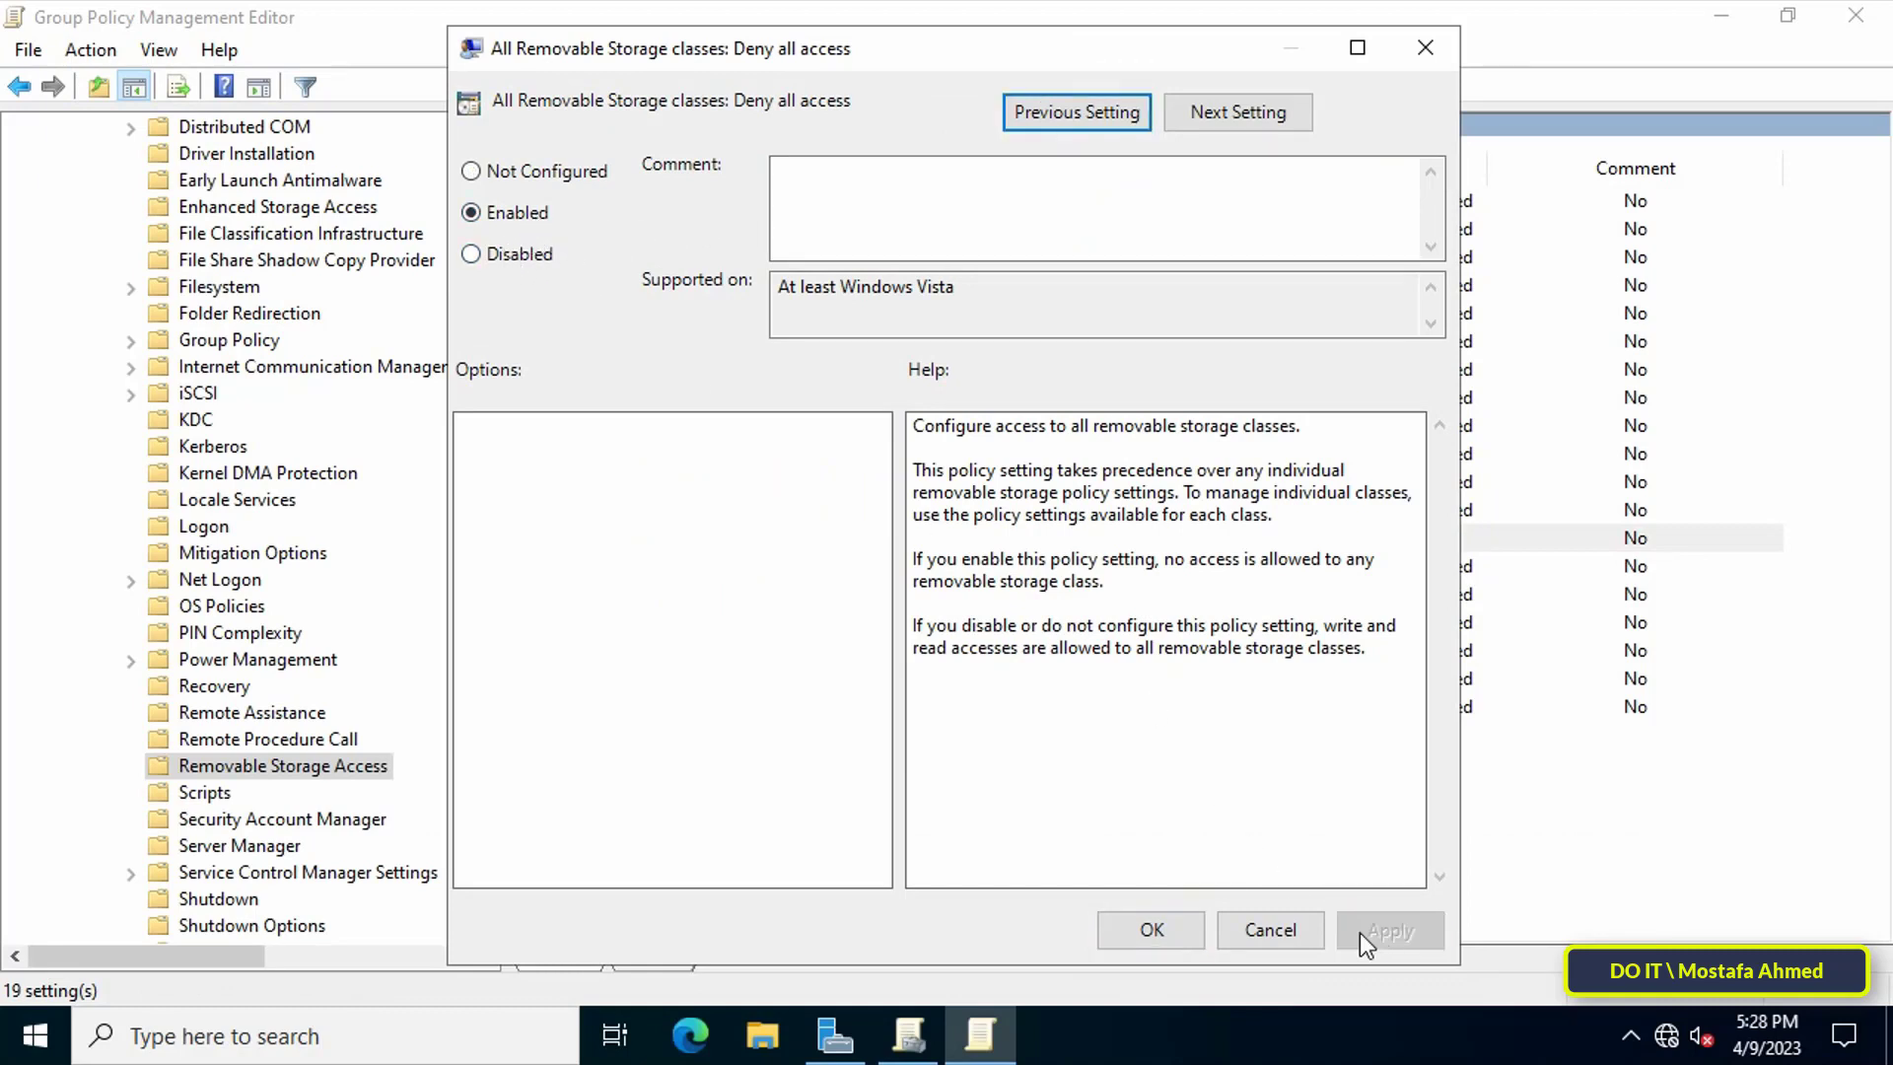
mouse_move(1177, 940)
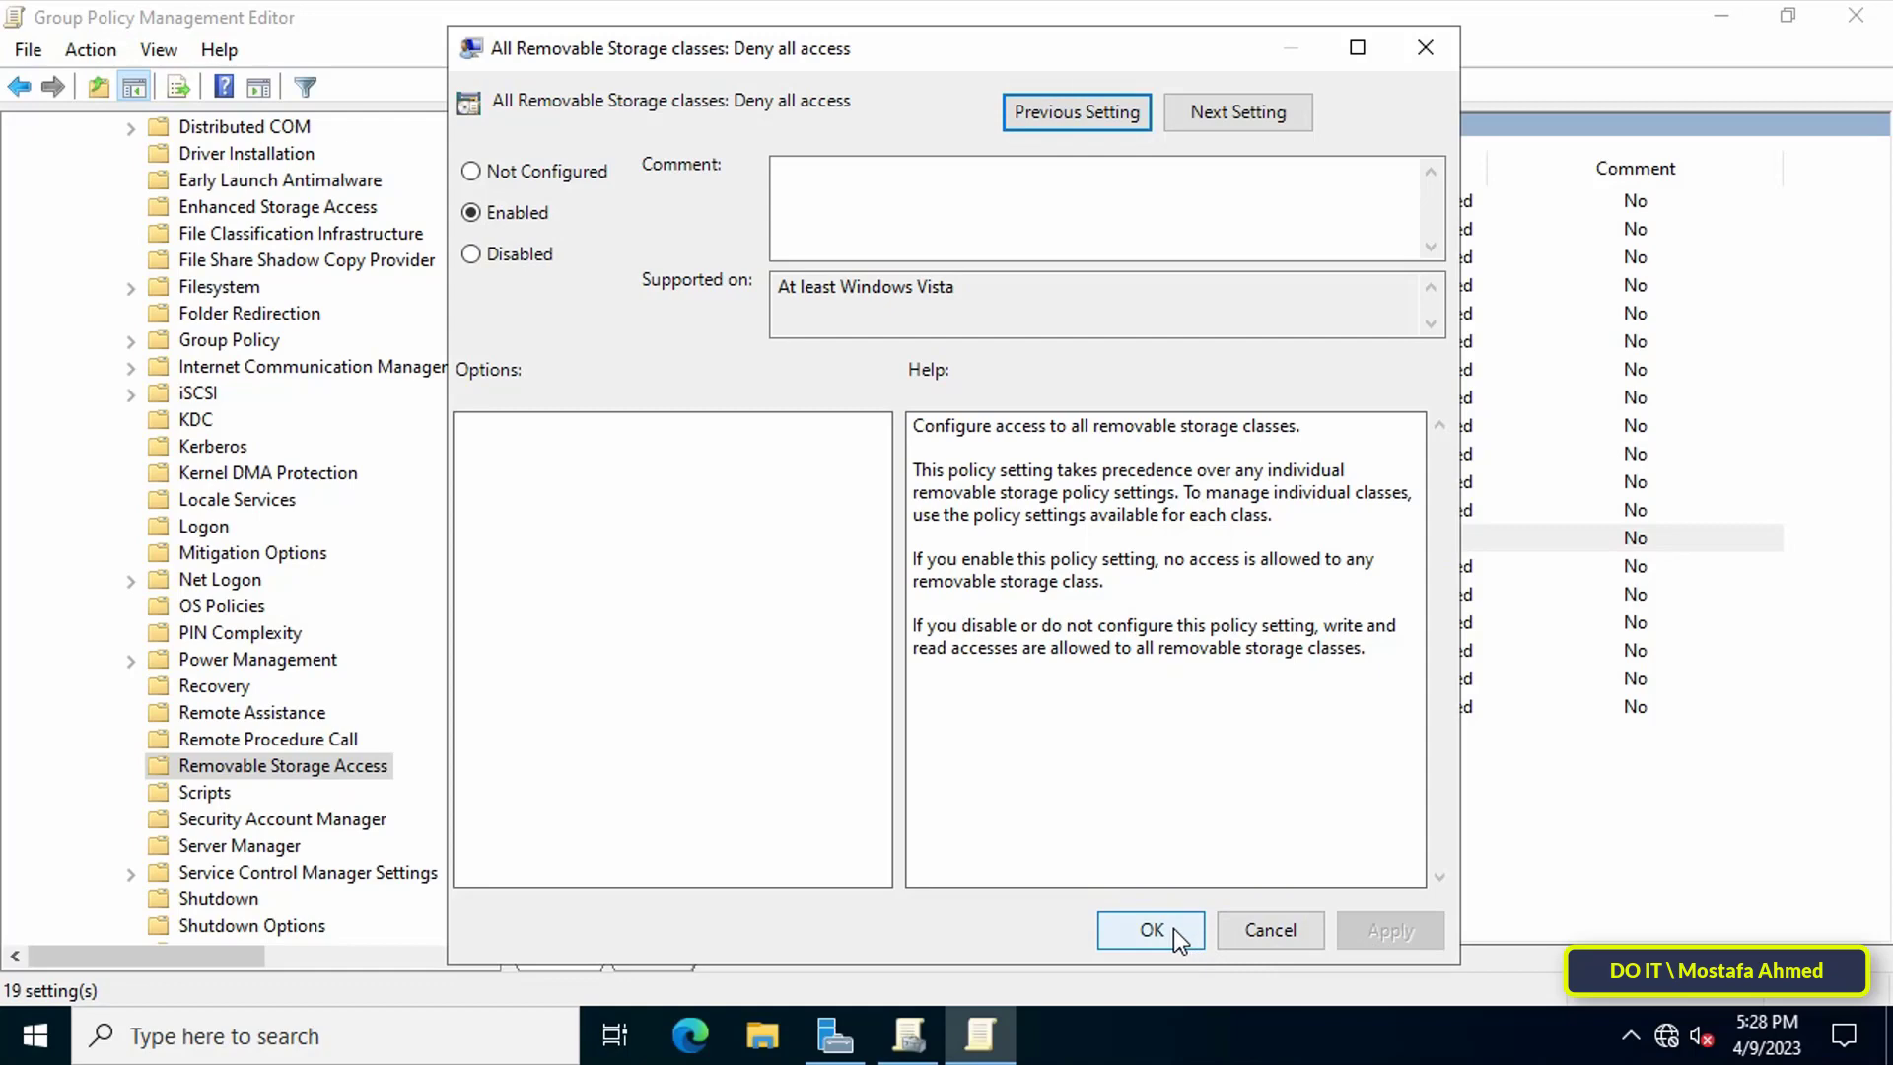
click(1150, 929)
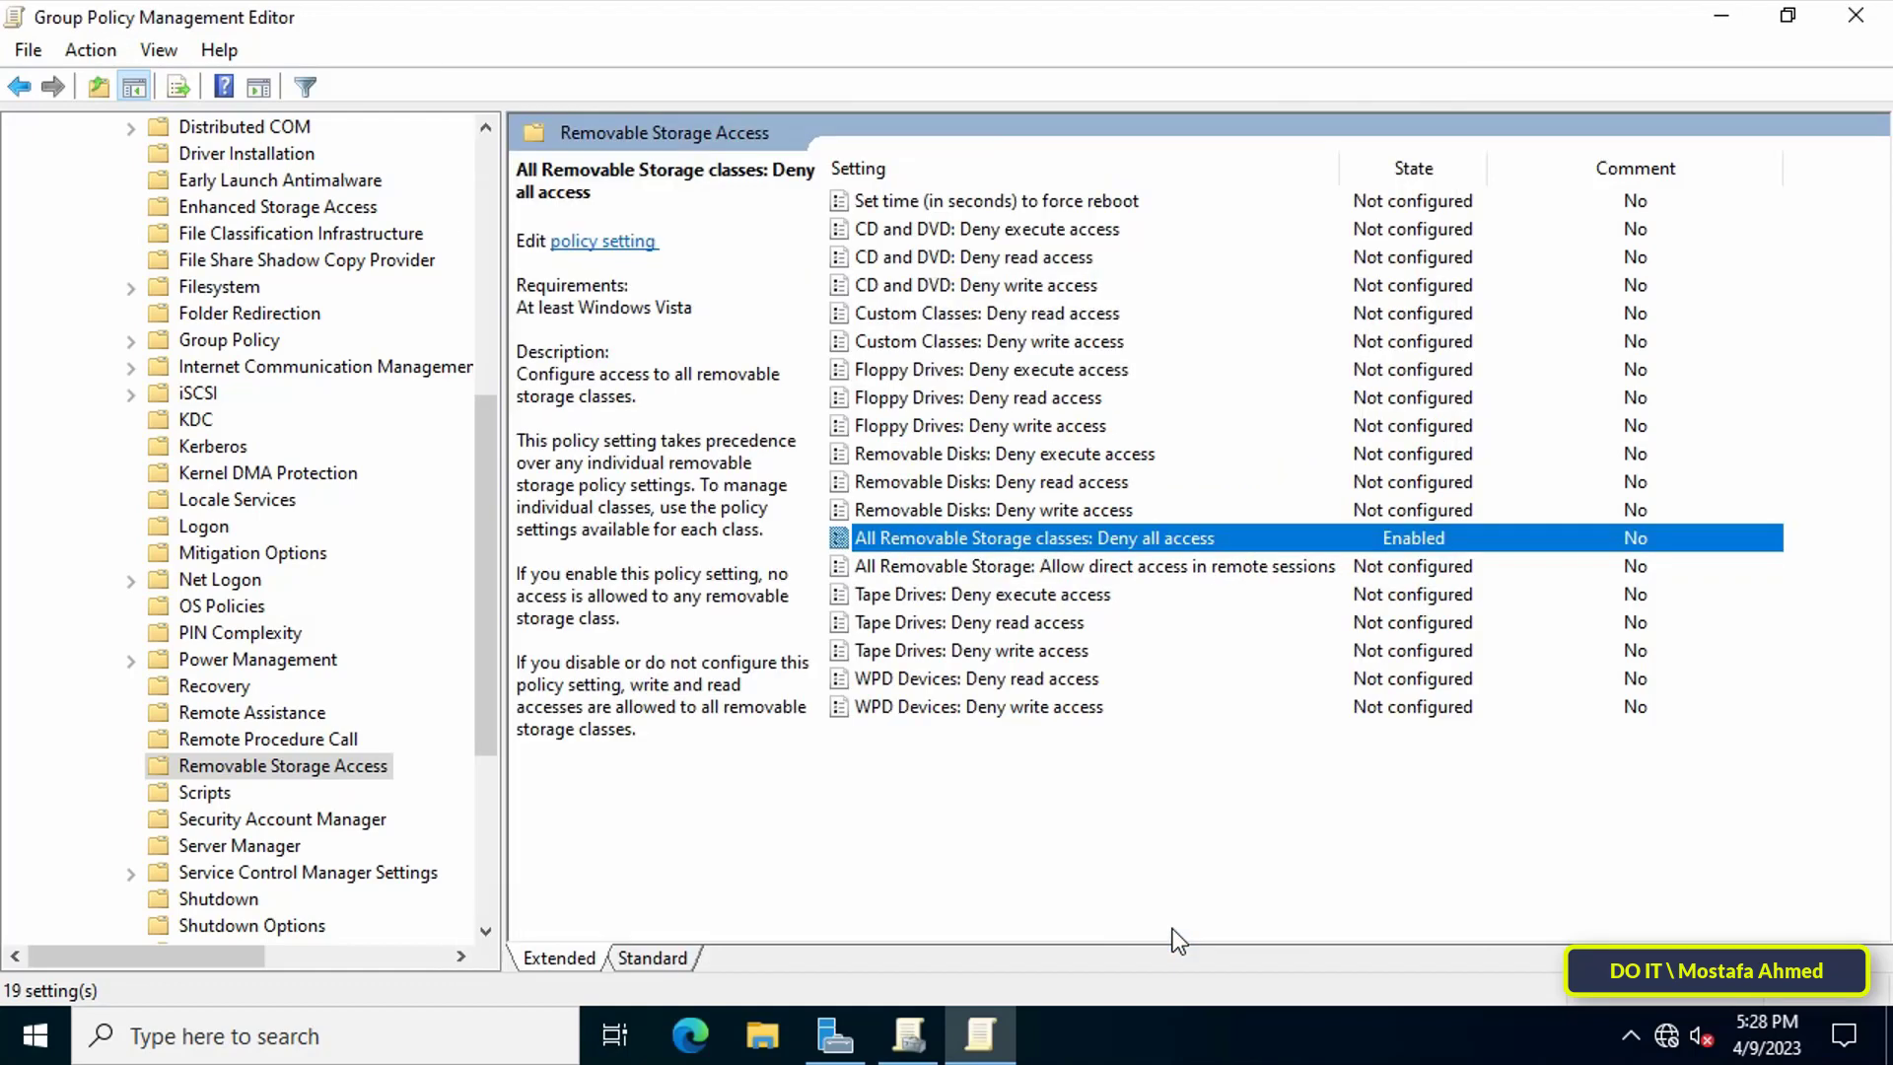
mouse_move(1725, 522)
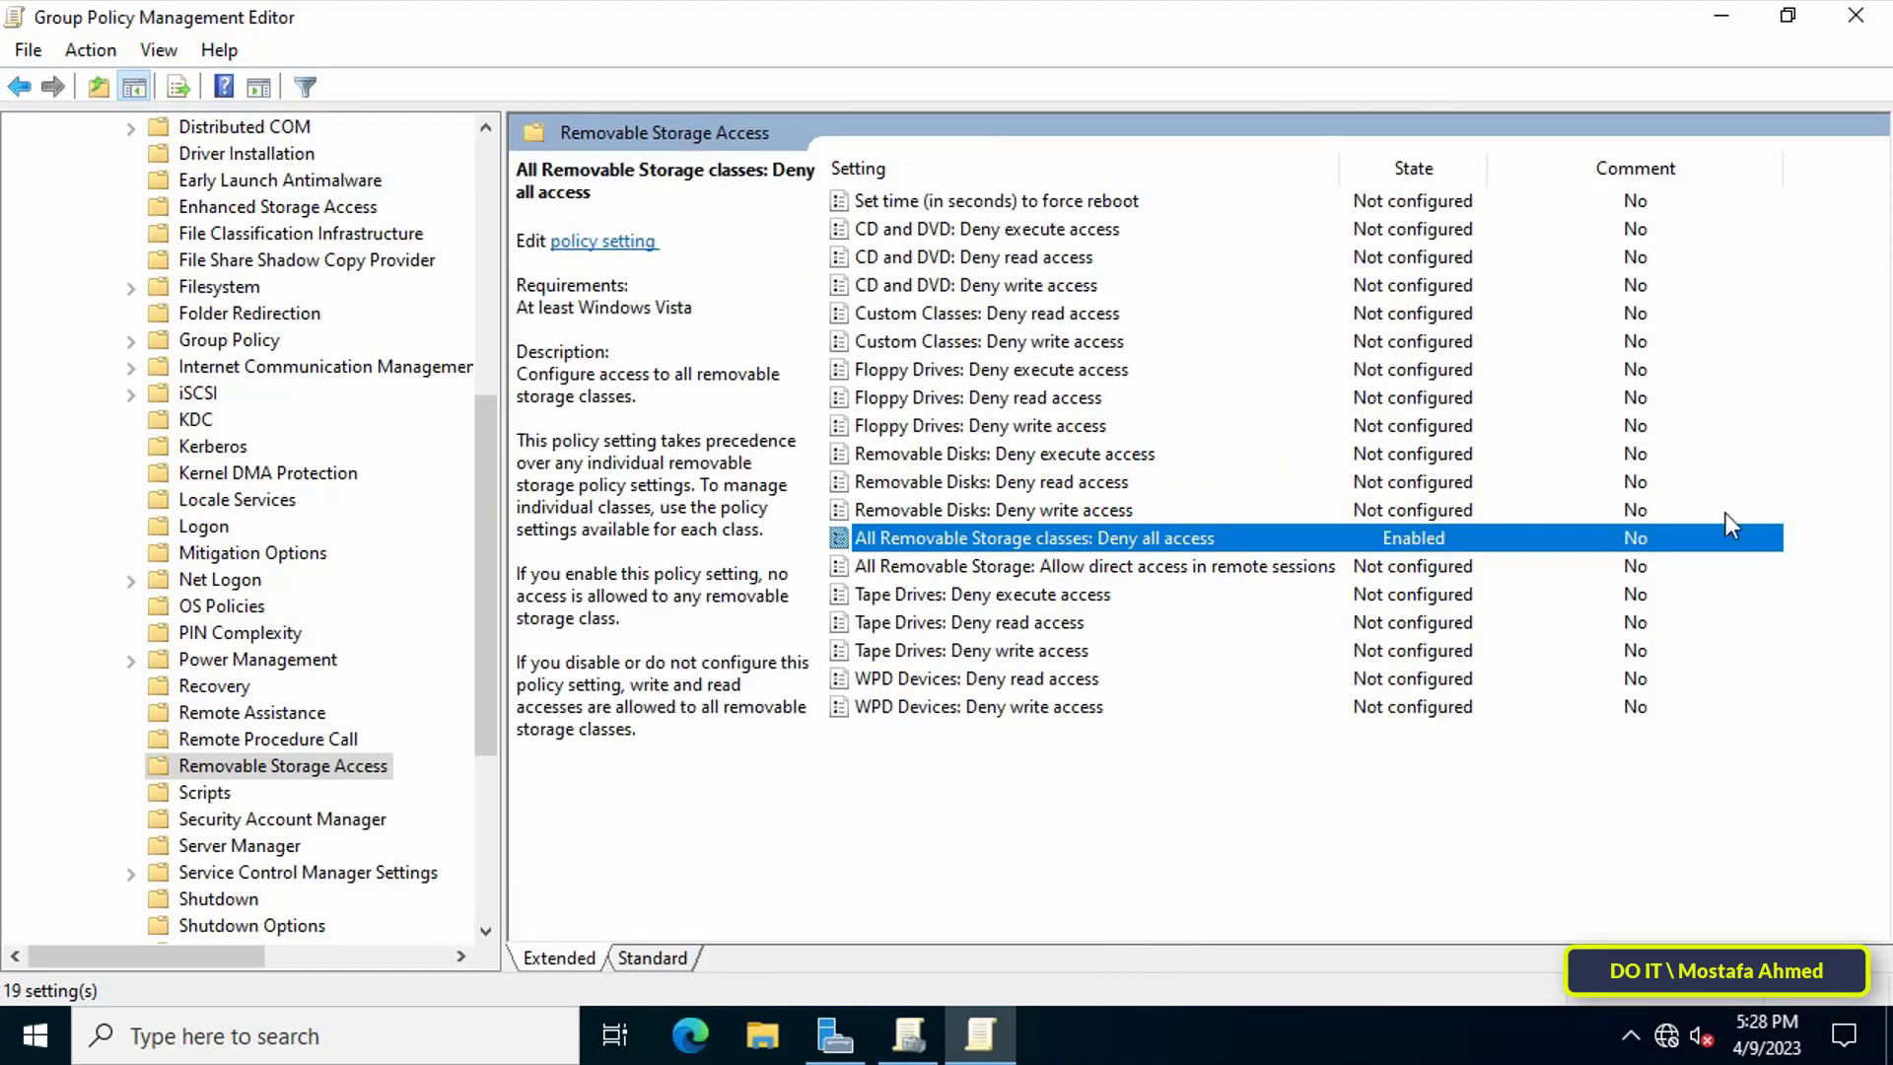
mouse_move(1851, 17)
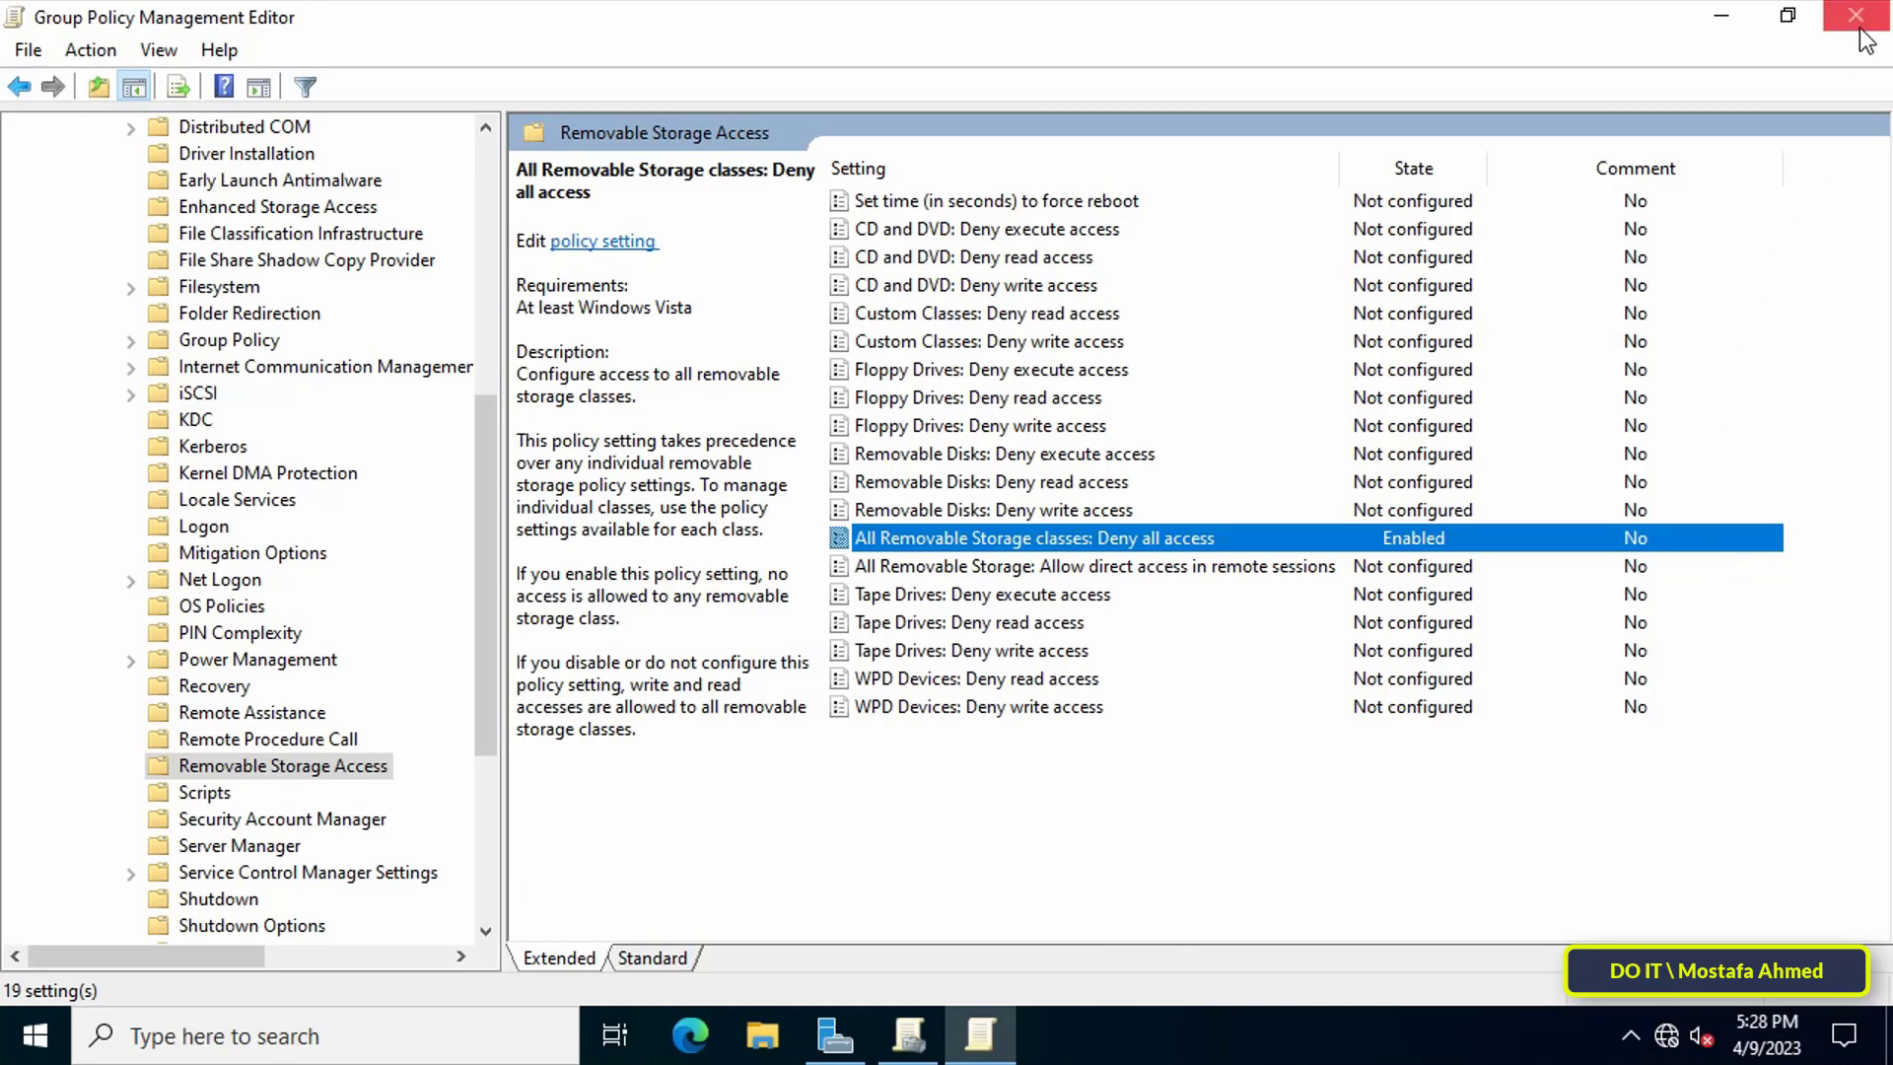
Close the editor and link 'Disable All Removeable Storage' to the Test OU
click(1853, 16)
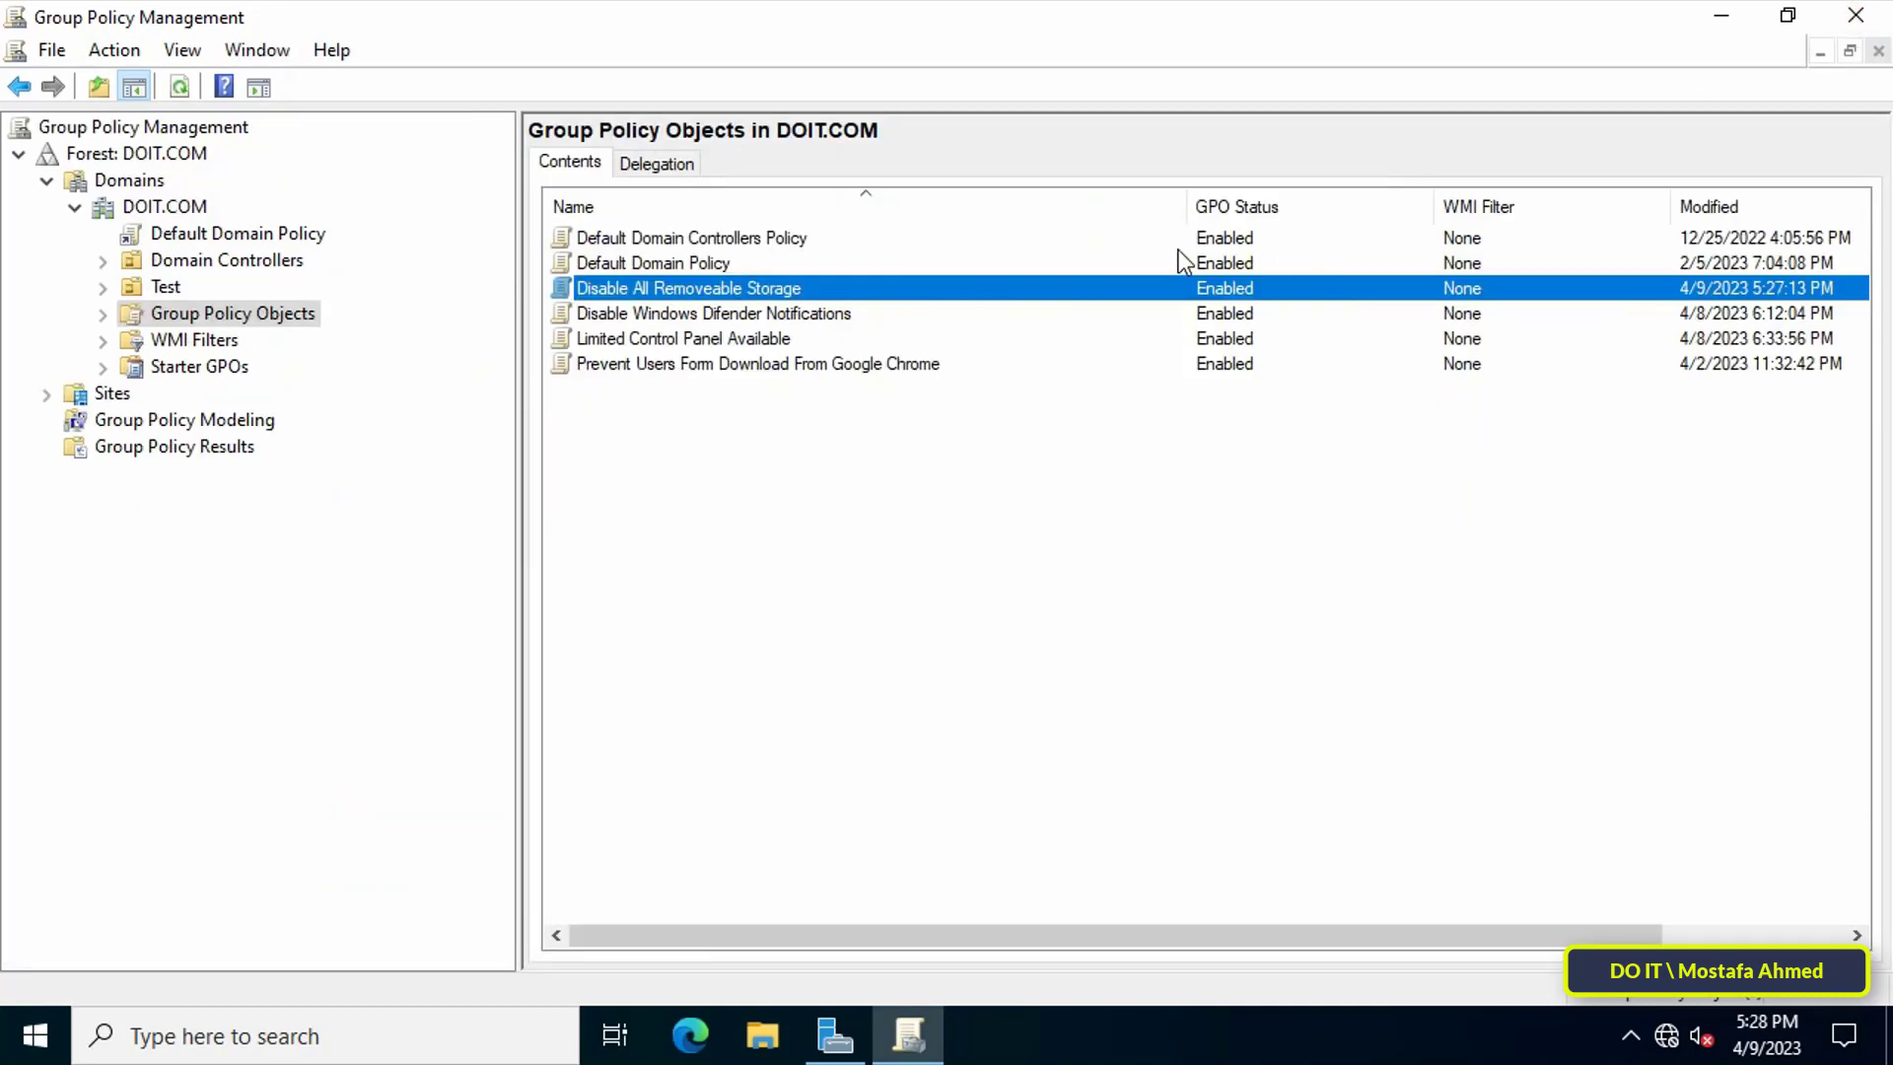
click(165, 286)
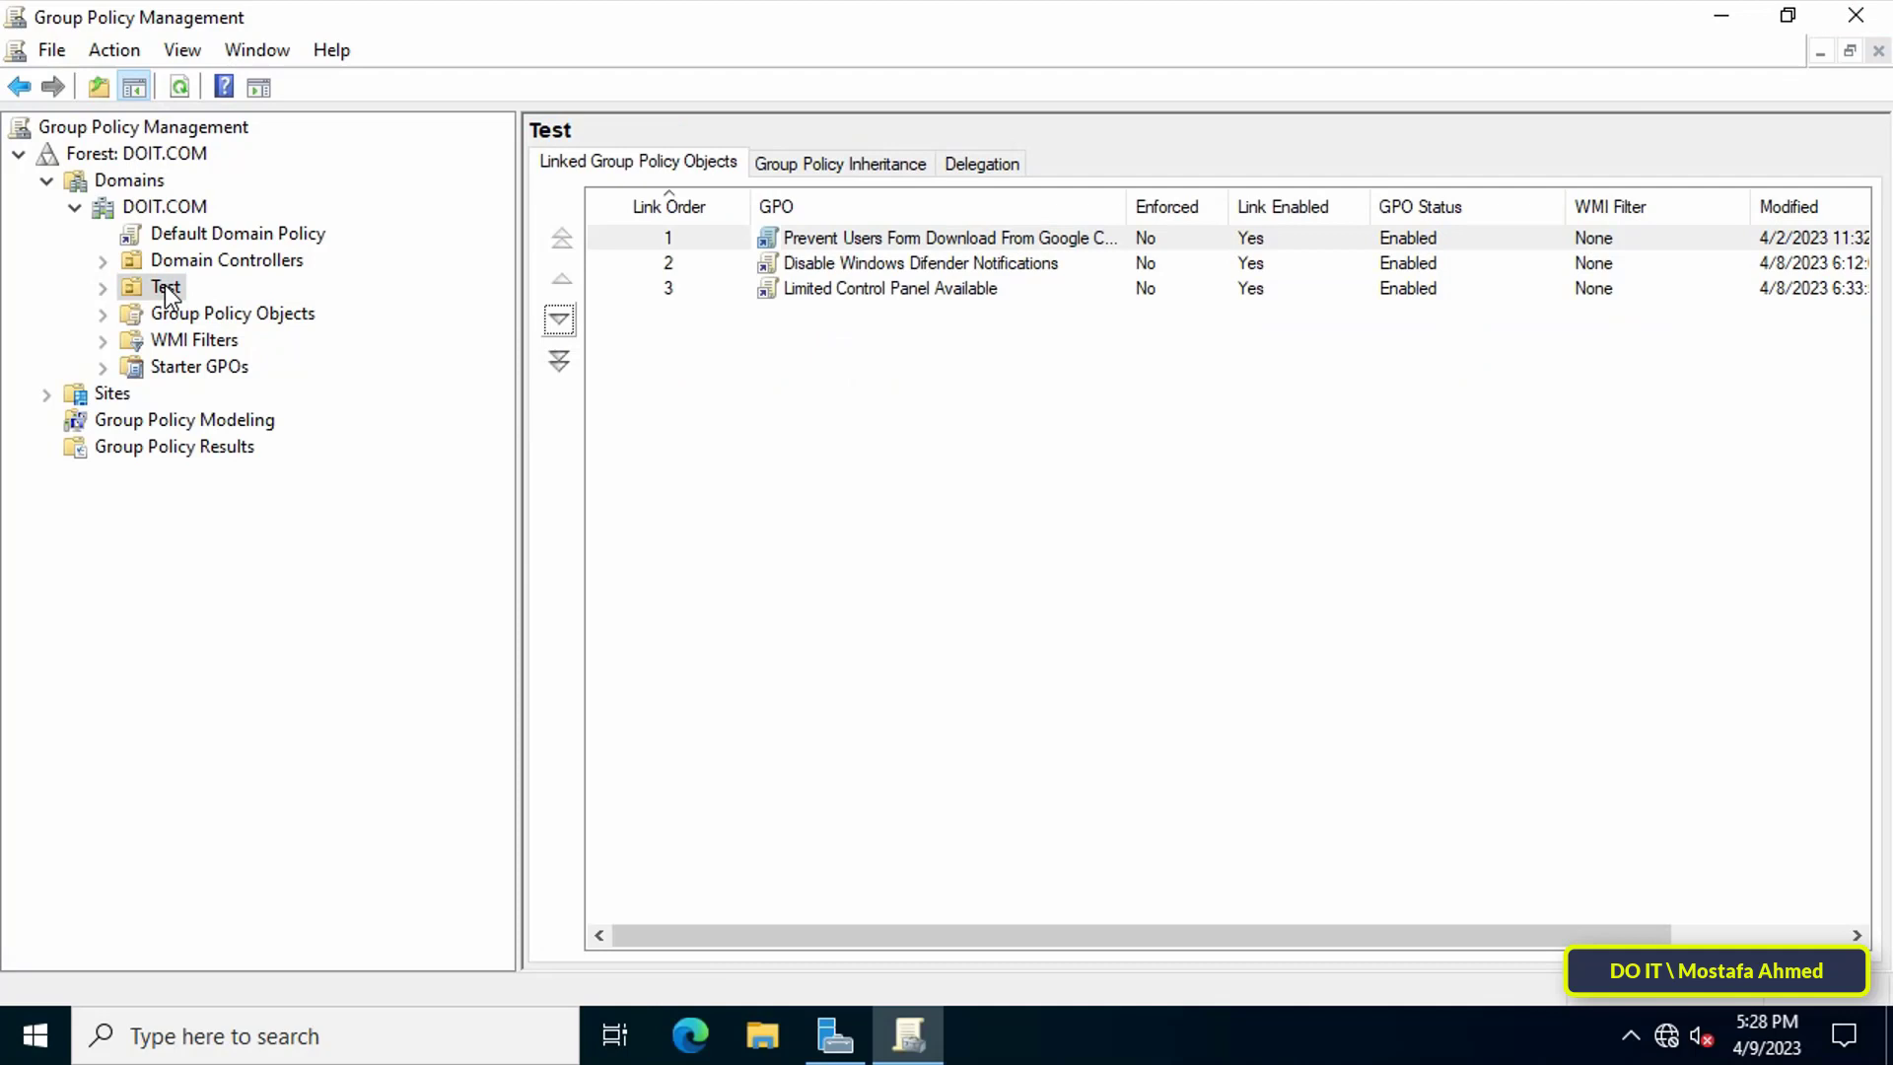
click(166, 286)
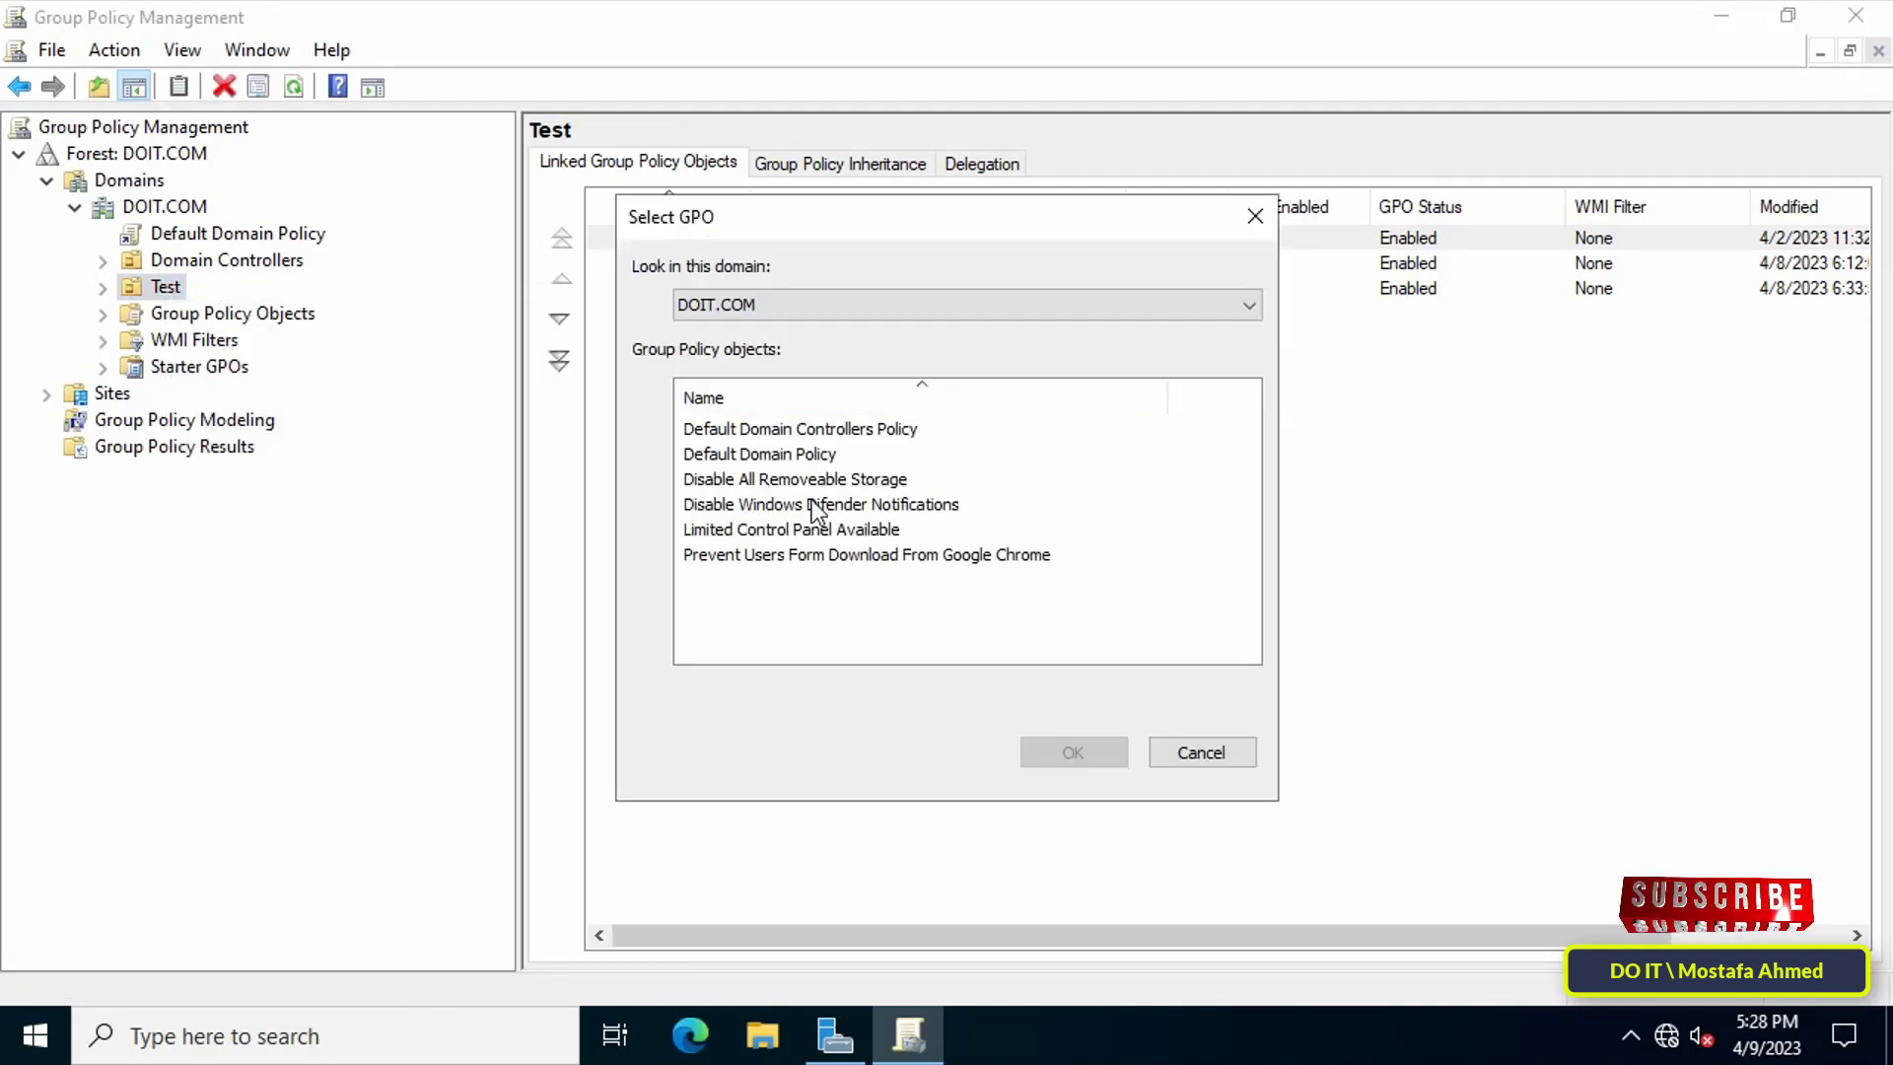
click(780, 479)
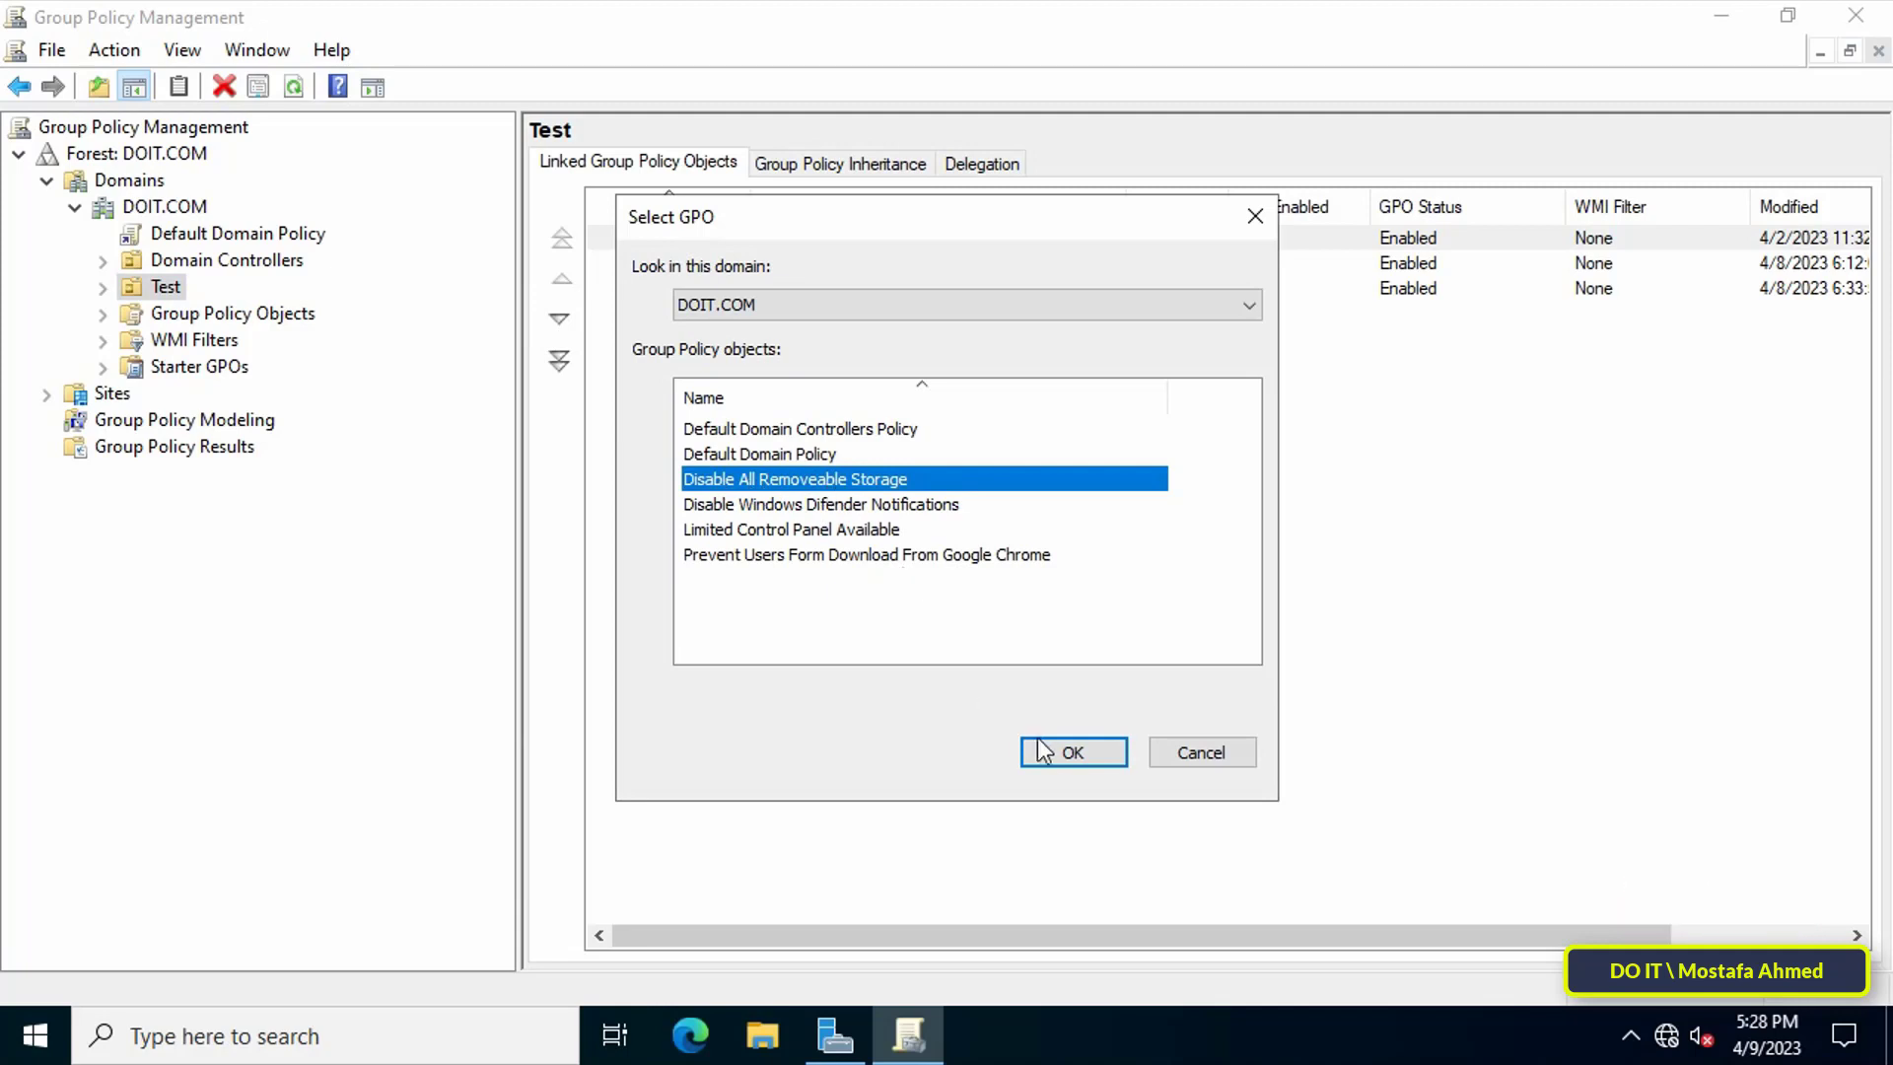
click(1074, 753)
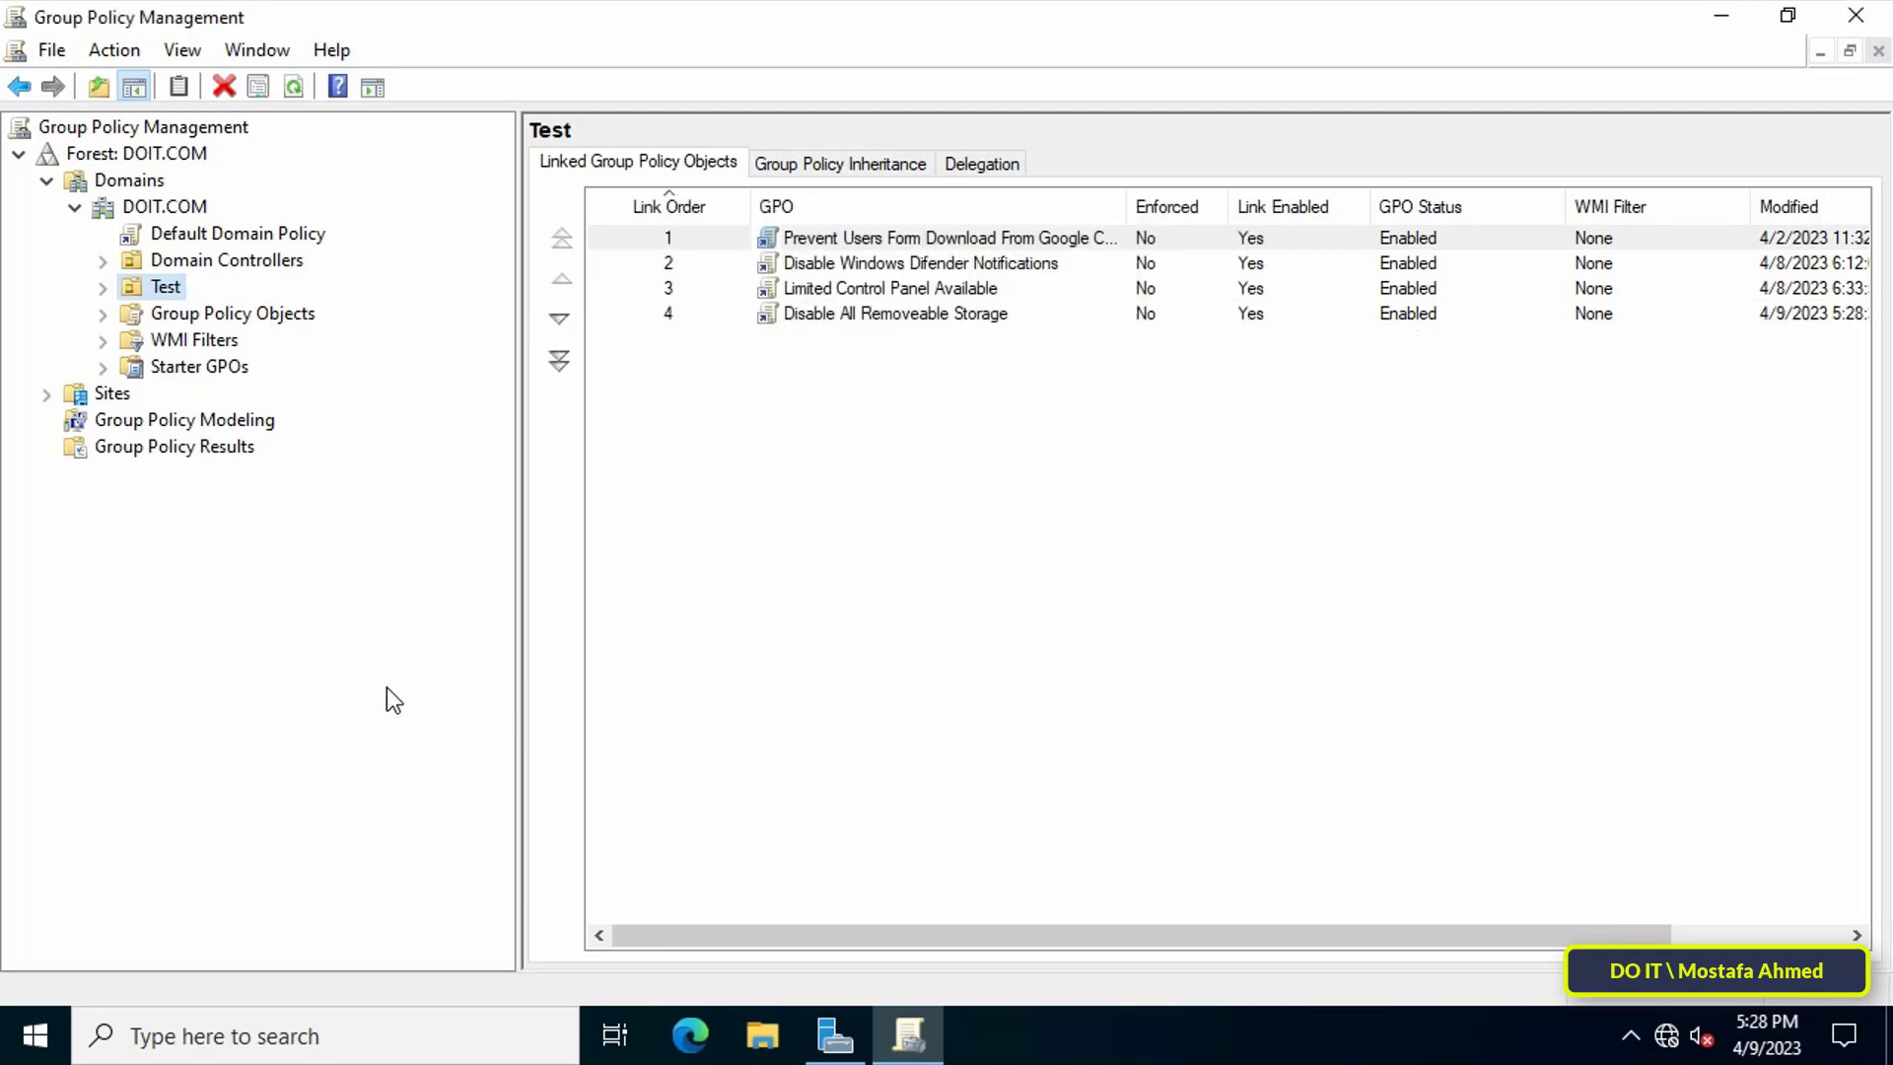
mouse_move(378, 535)
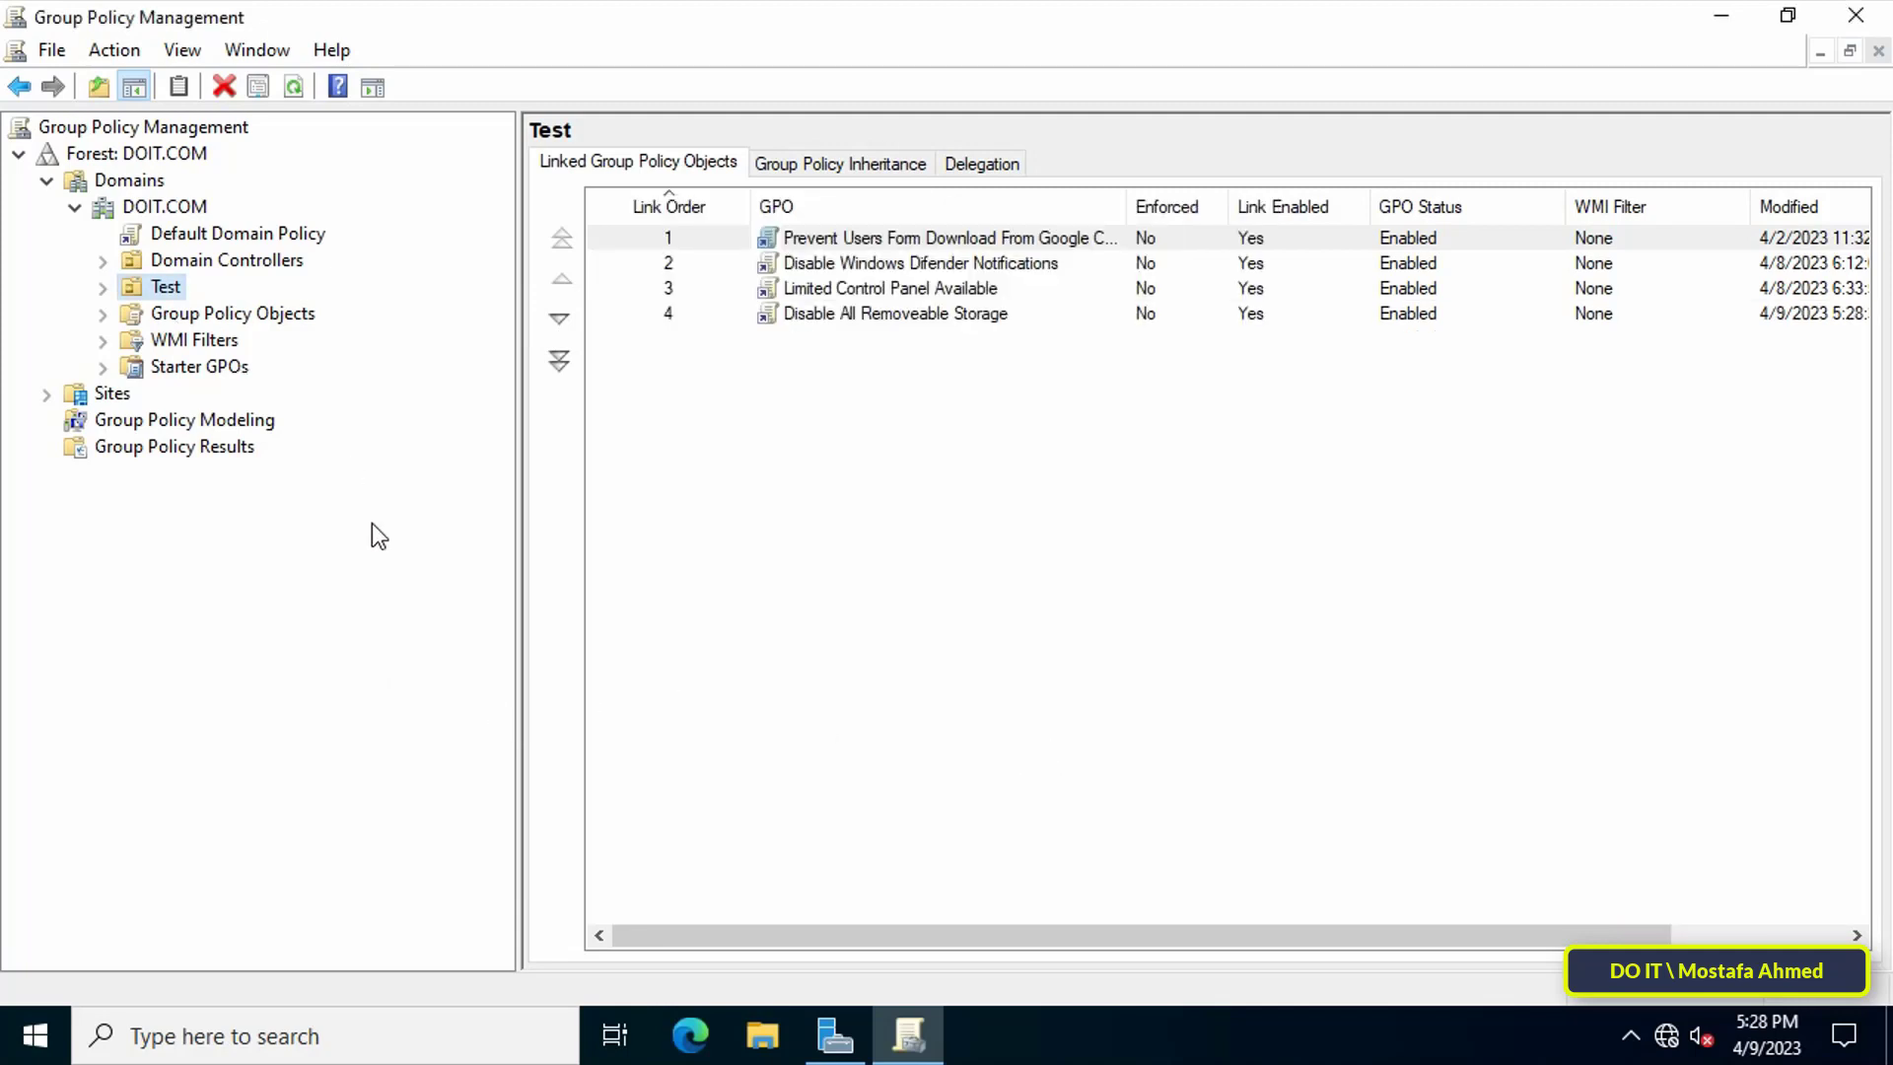